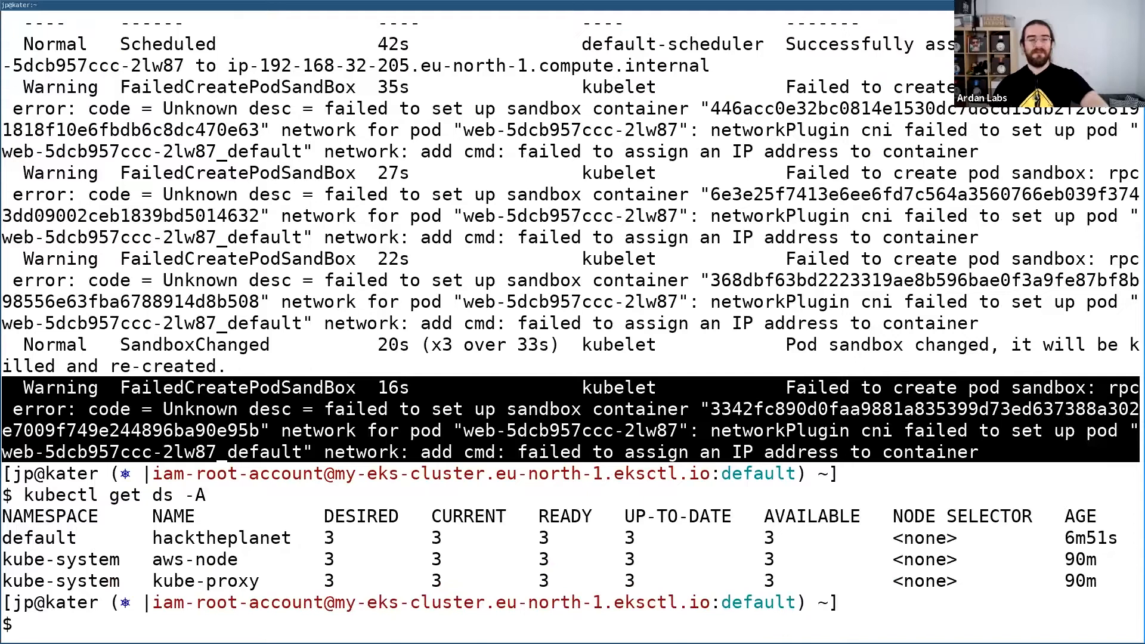
- Delete the aws-node DaemonSet from the kube-system namespace with kubectl
{"action": "double_click", "coordinate": [195, 559]}
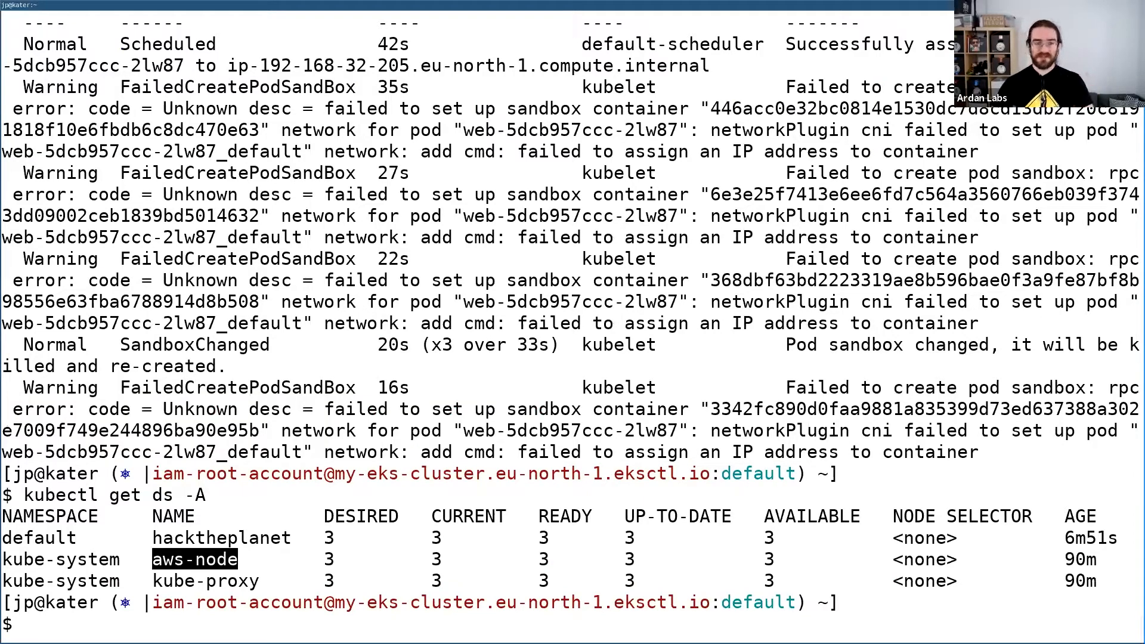
{"action": "type", "text": "kubectl"}
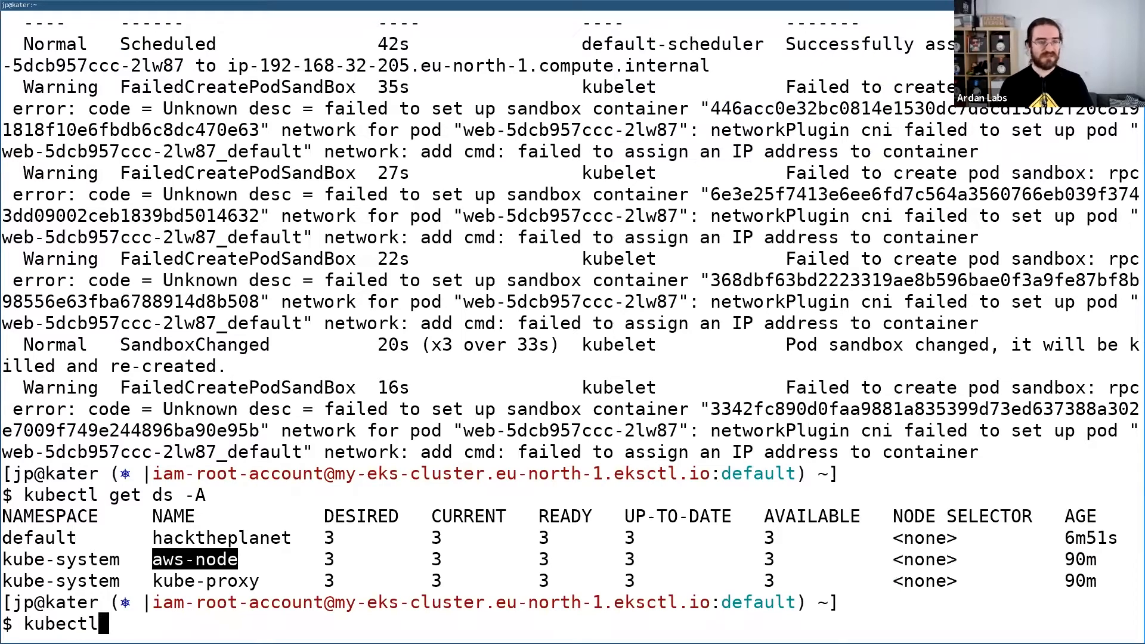
{"action": "type", "text": "delete daemonsets.apps"}
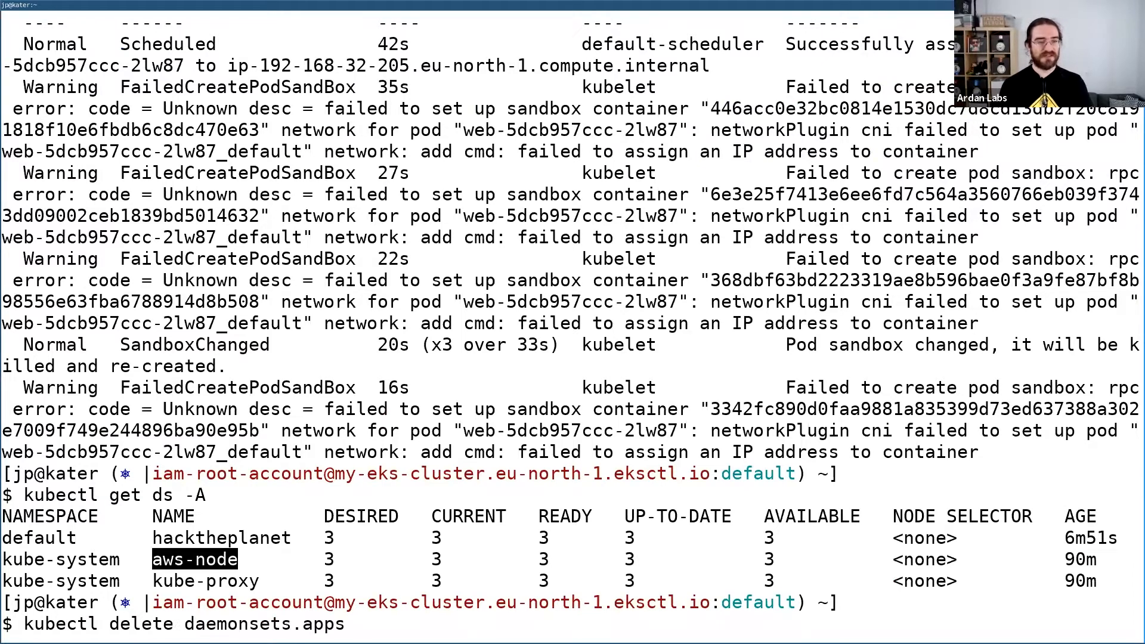
{"action": "type", "text": "aws-node -"}
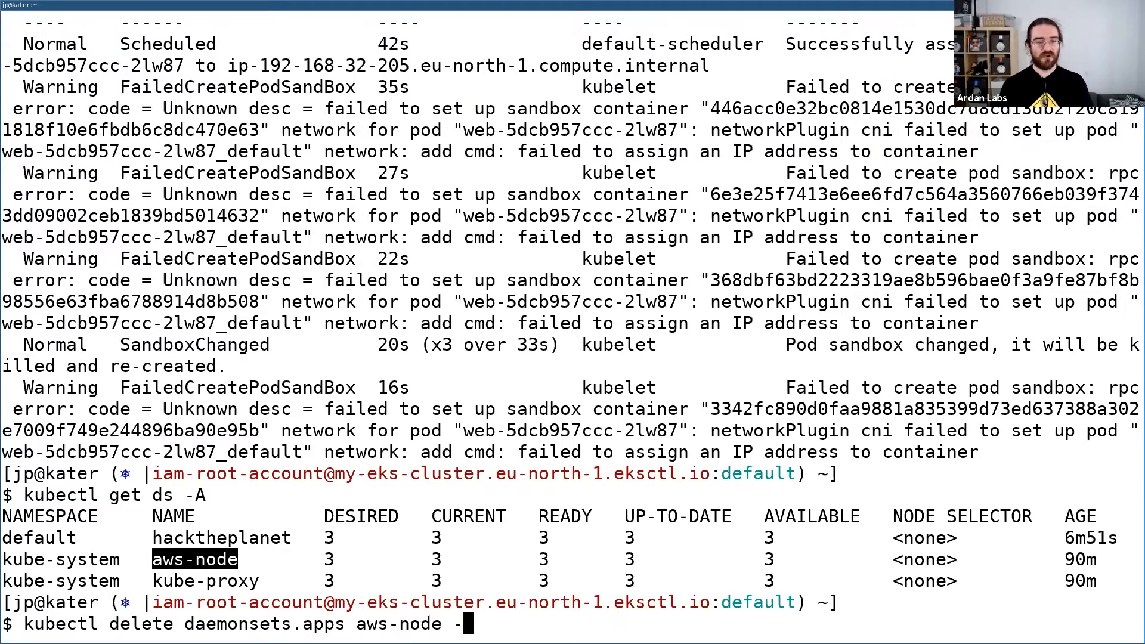
{"action": "type", "text": "n kube-system"}
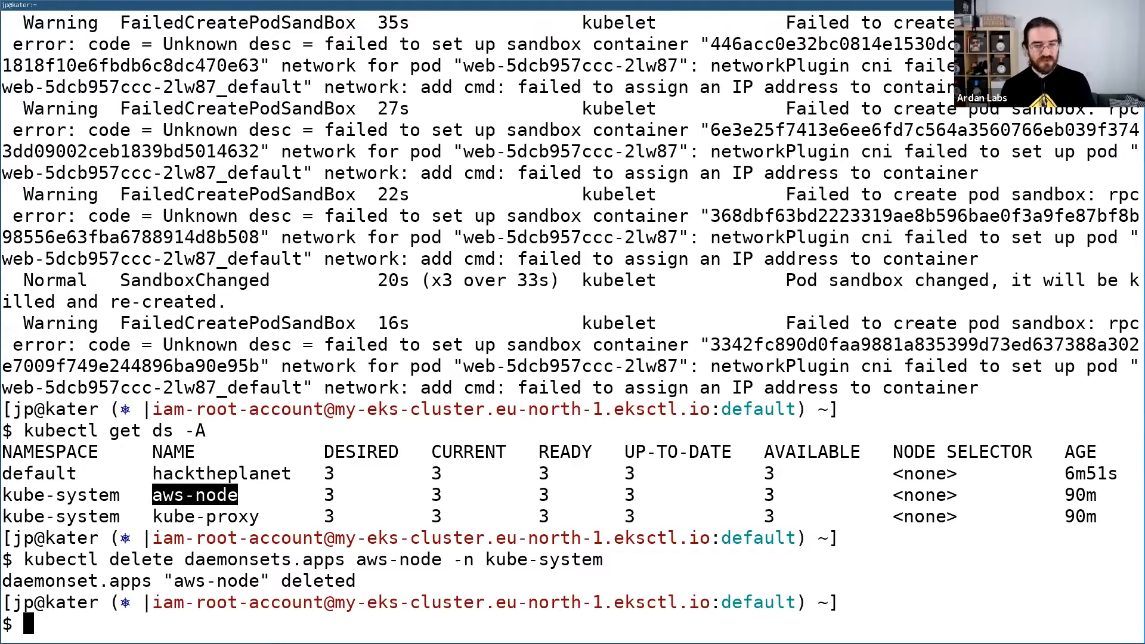
{"action": "type", "text": "helm"}
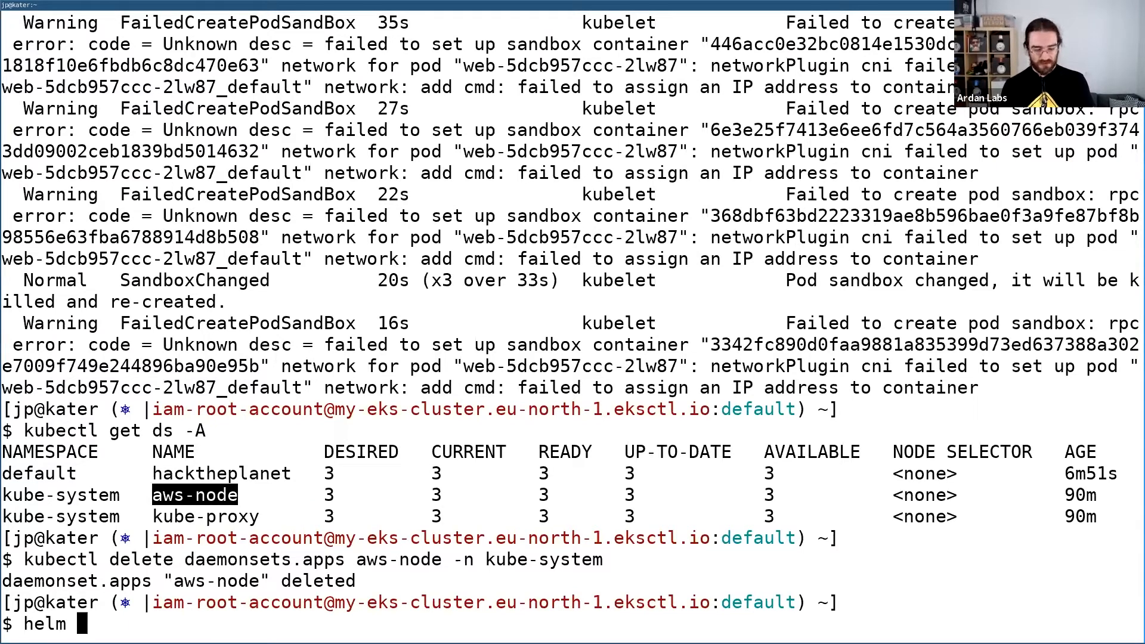
{"action": "key", "text": "ctrl+l"}
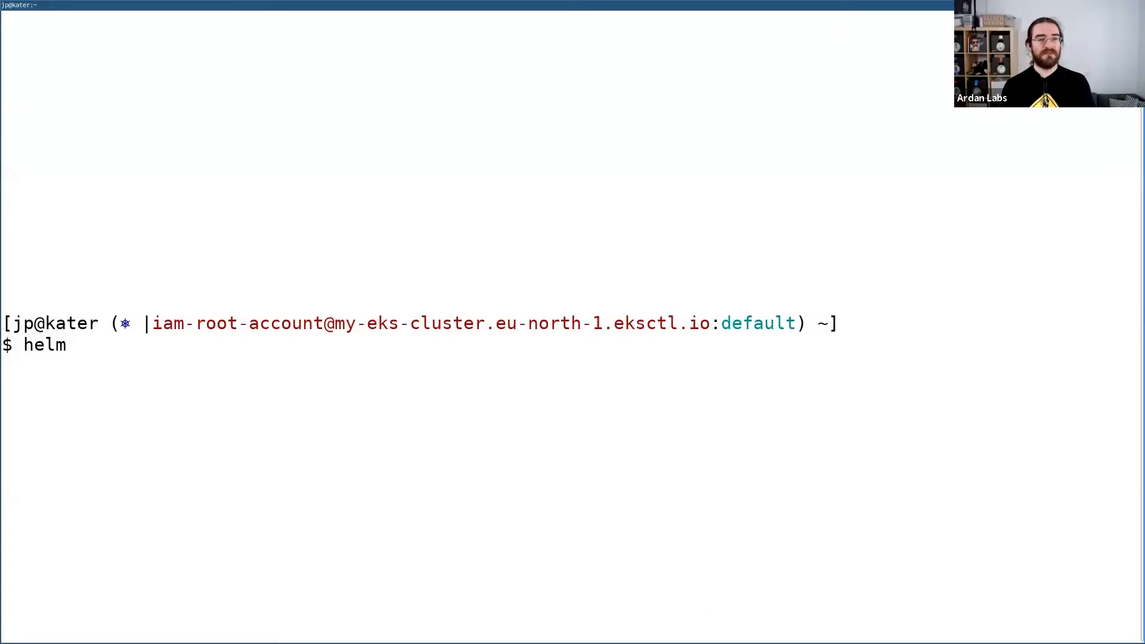
{"action": "type", "text": "install"}
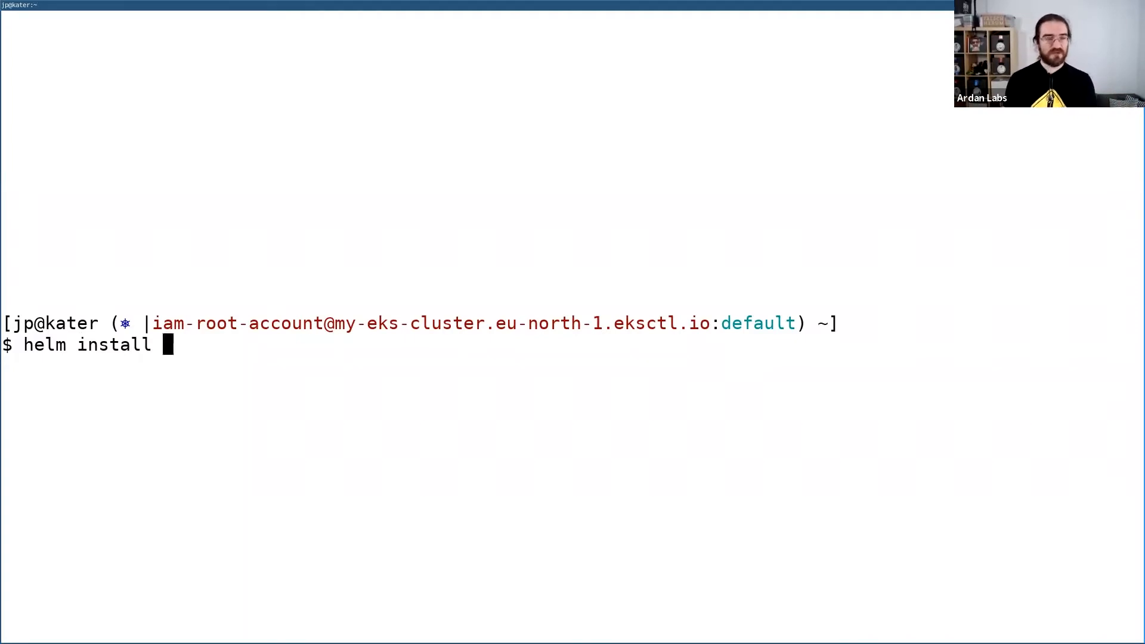
{"action": "type", "text": "--repo https:"}
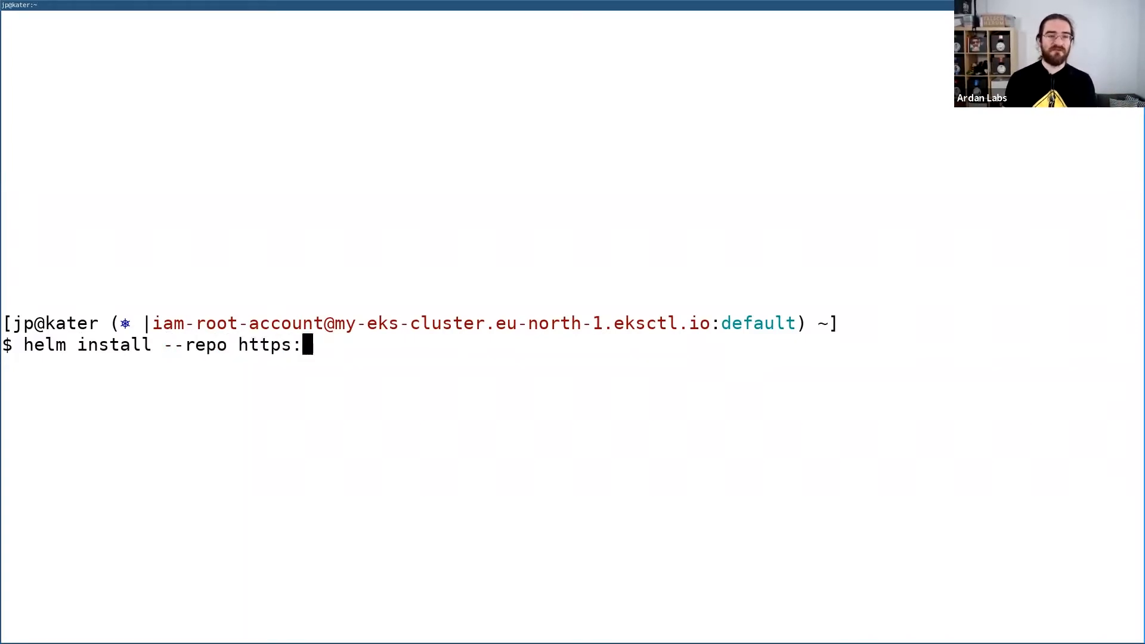
{"action": "type", "text": "//"}
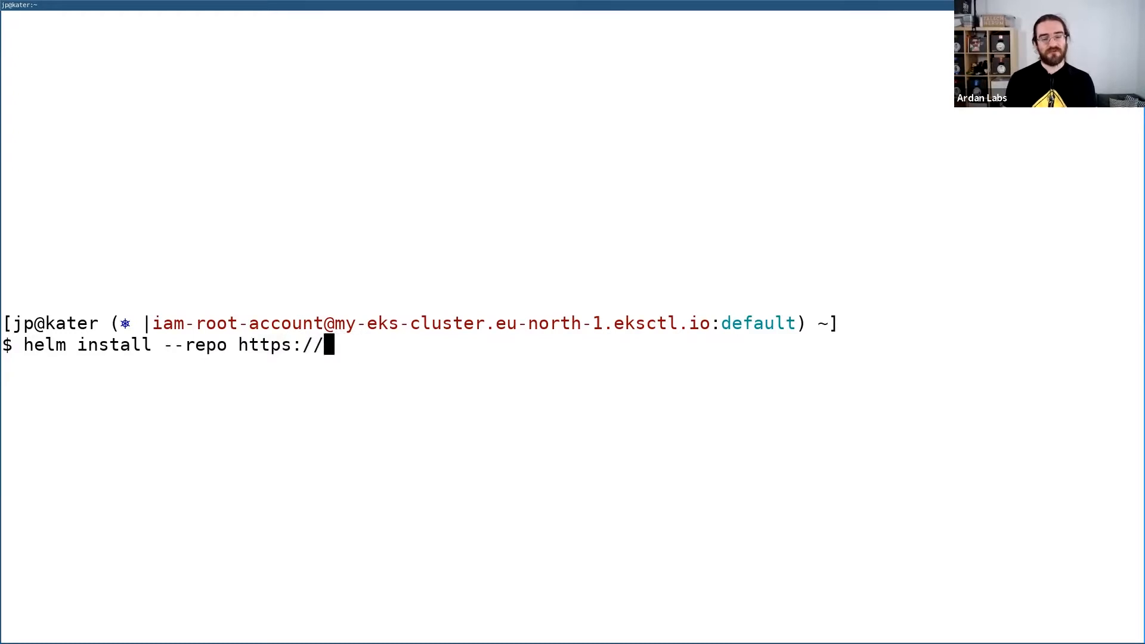
{"action": "type", "text": "charts."}
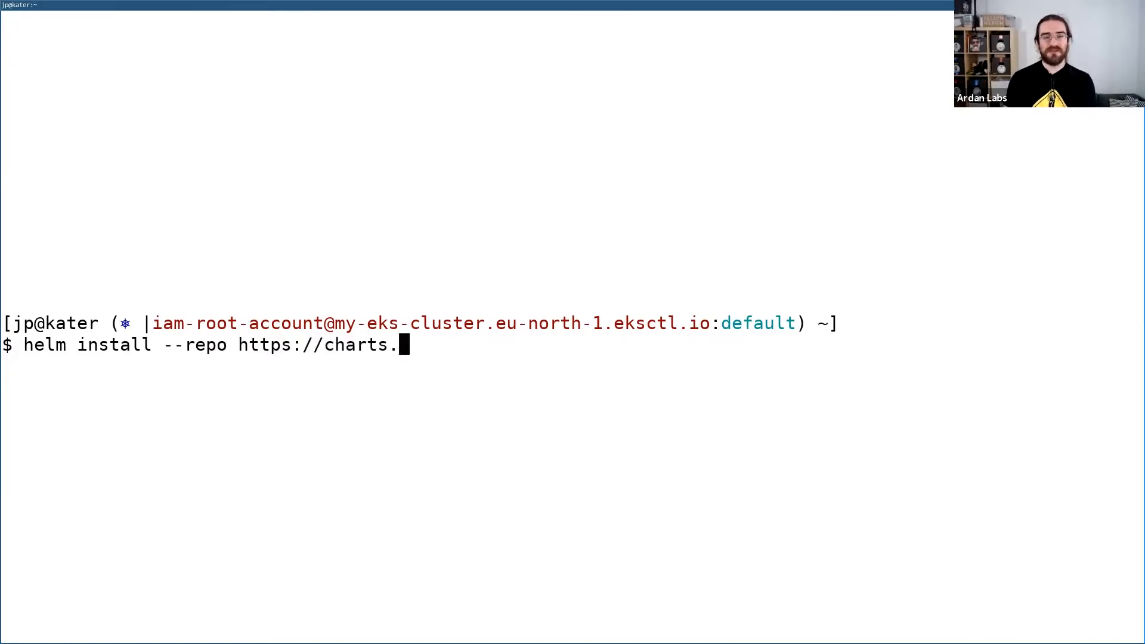
{"action": "type", "text": "enix.io/"}
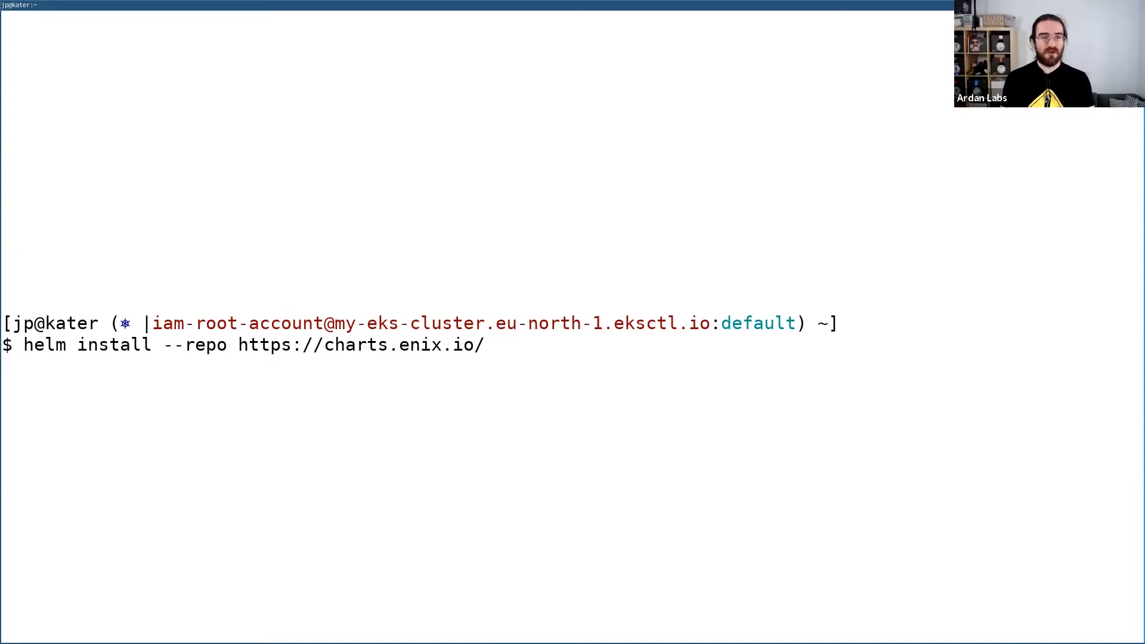
{"action": "type", "text": "kube"}
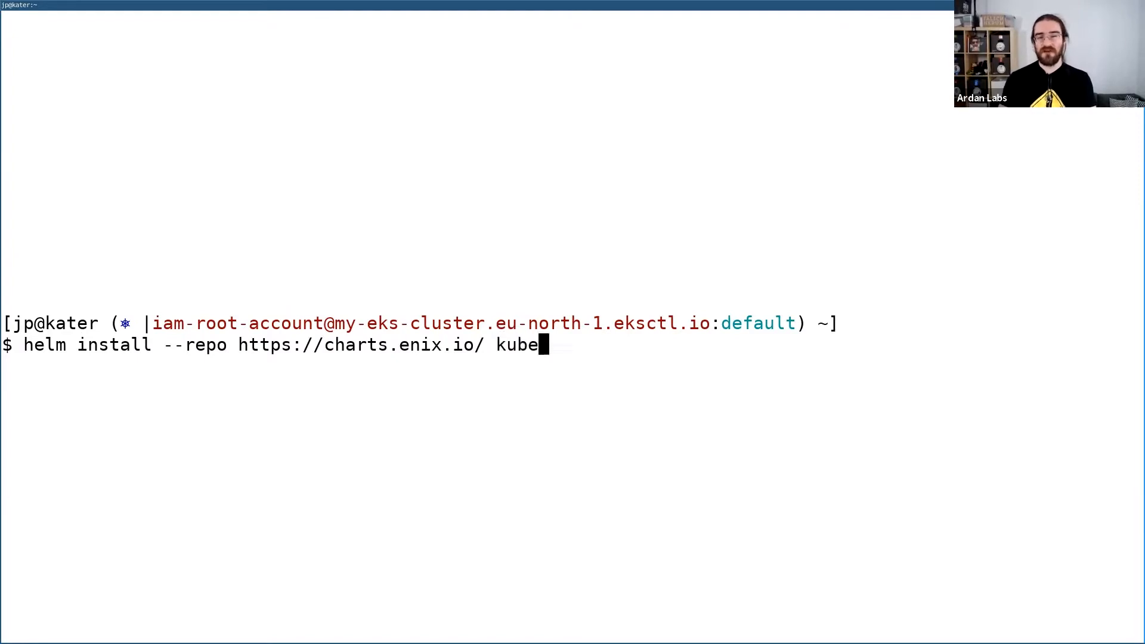
{"action": "type", "text": "-router"}
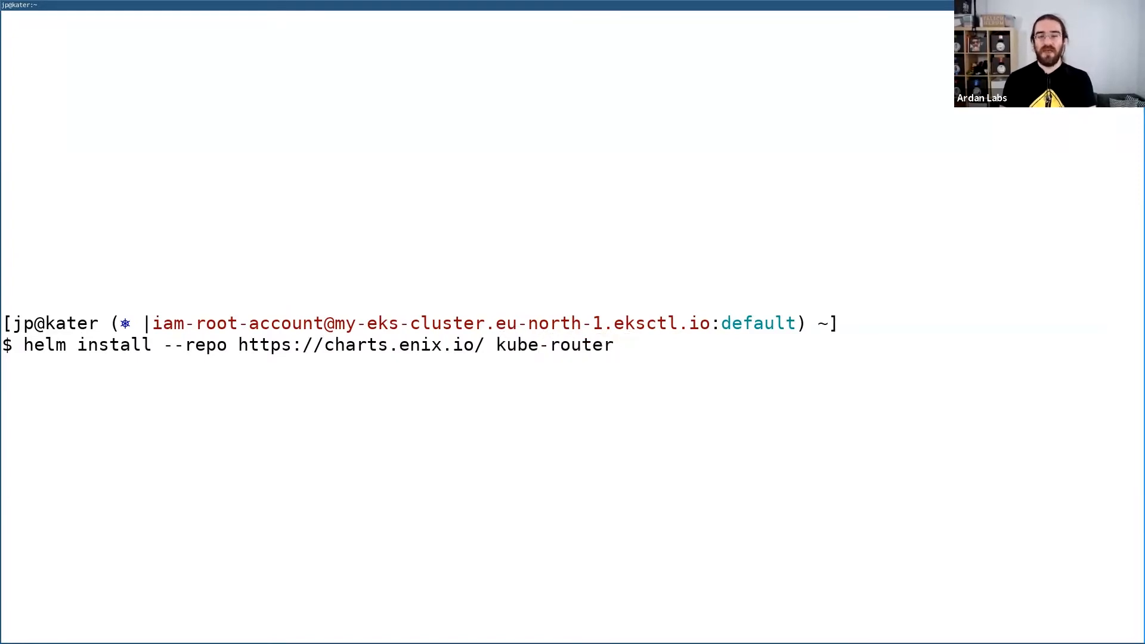
- Specify the kube-router chart, namespace kube-router, and create that namespace
{"action": "double_click", "coordinate": [553, 344]}
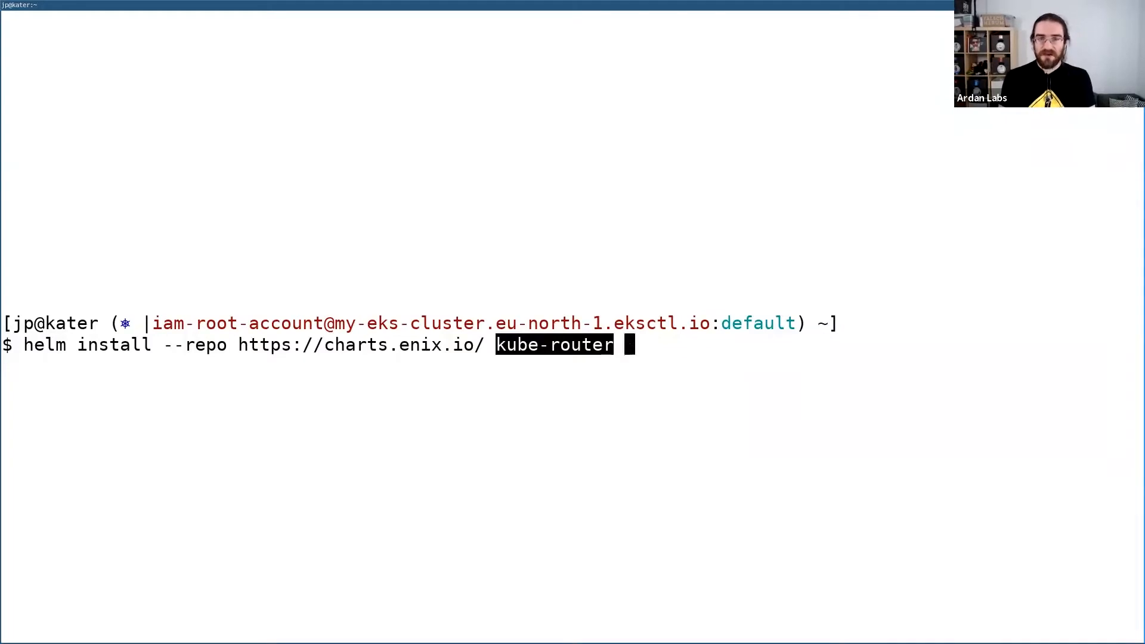
{"action": "type", "text": "kube-"}
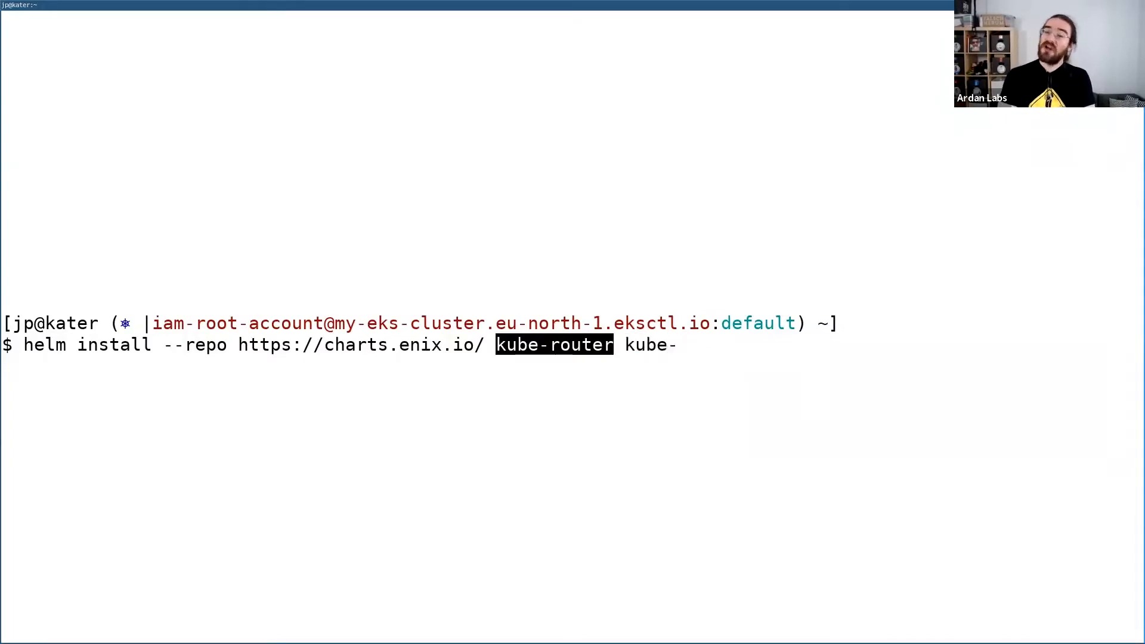
{"action": "type", "text": "router --"}
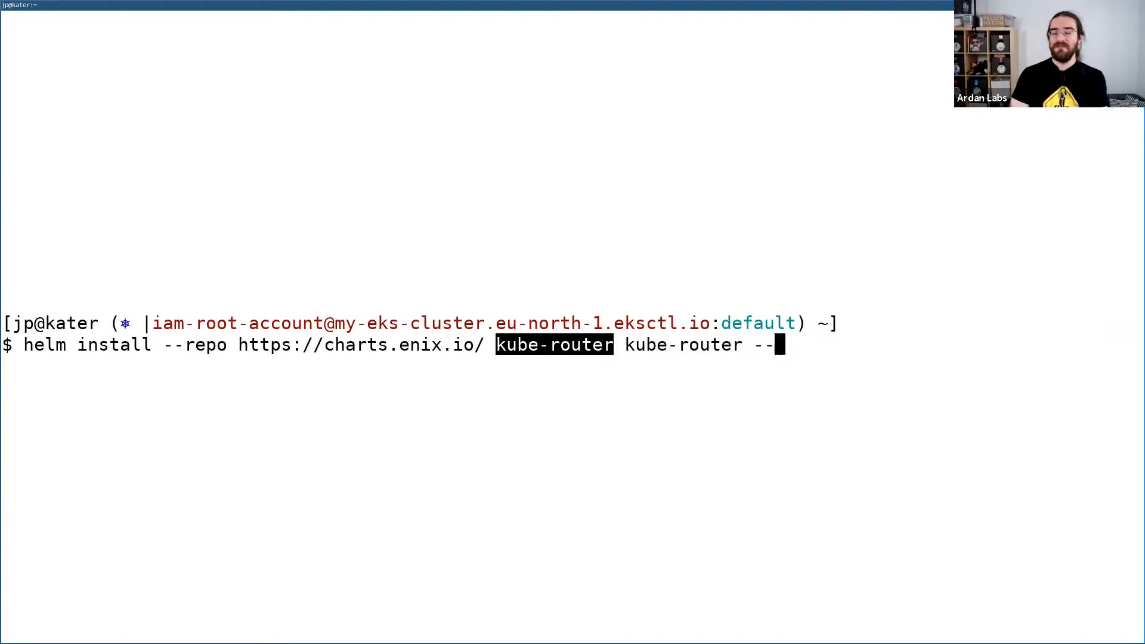
{"action": "type", "text": "namespace kube"}
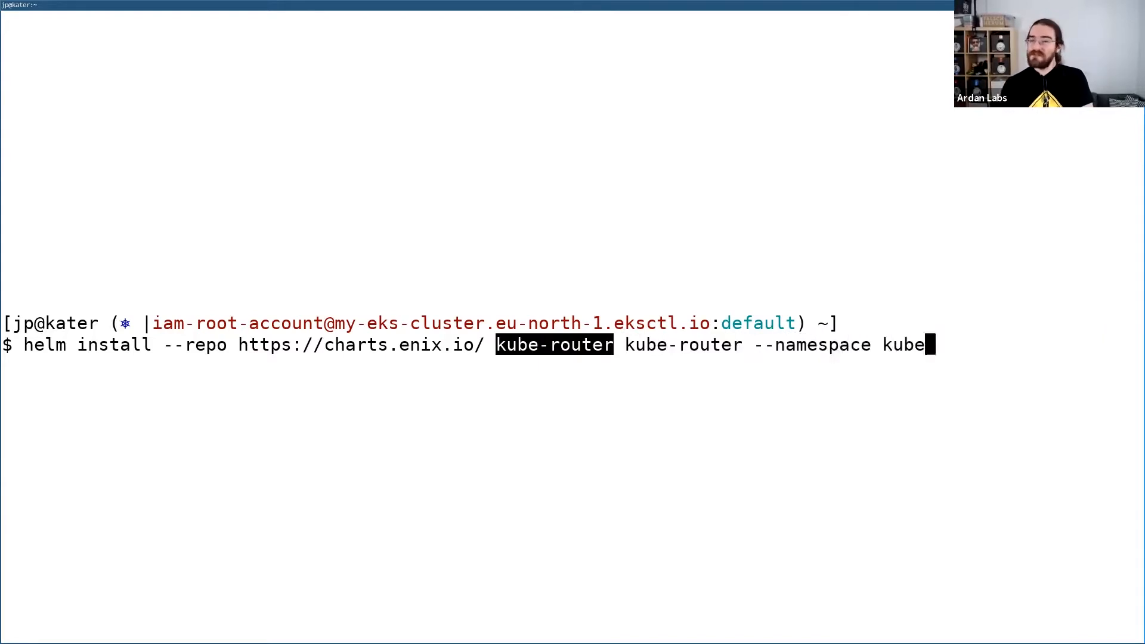
{"action": "type", "text": "-router --create-namespace"}
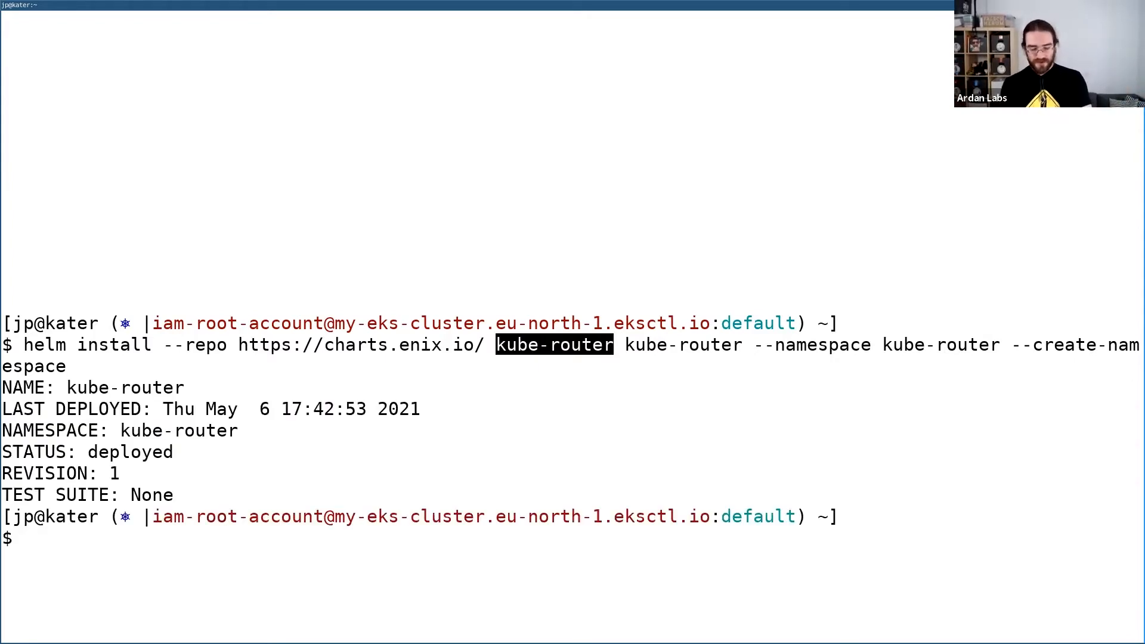
- Switch to kube-router, list its CrashLoopBackOff pods, and read kube-router-54lmh's logs
{"action": "type", "text": "kns"}
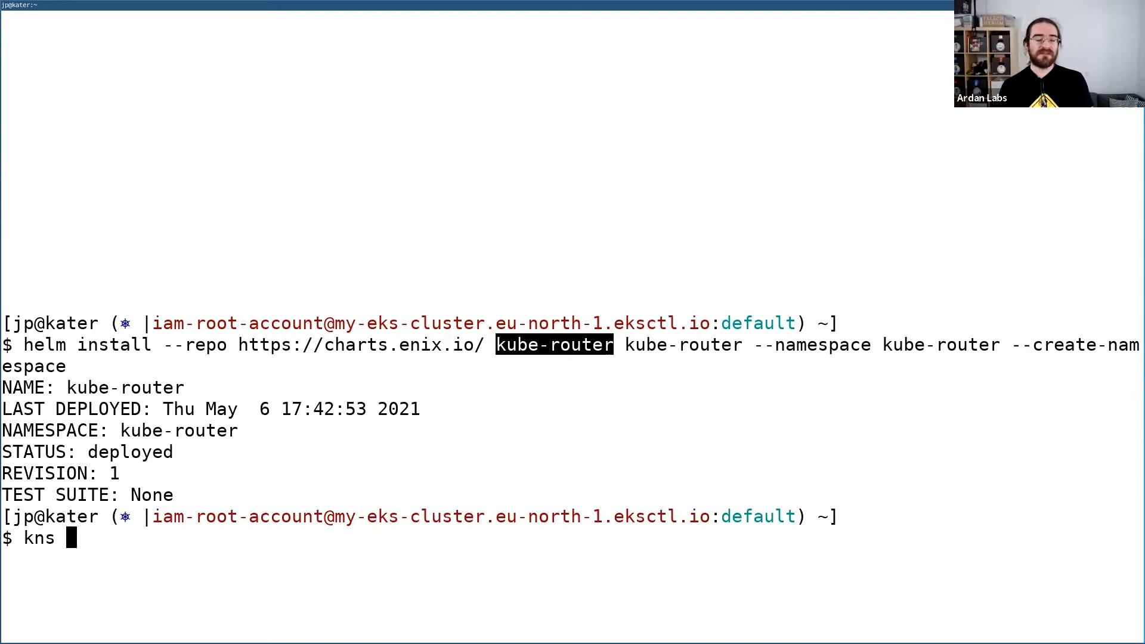
{"action": "key", "text": "ctrl+c"}
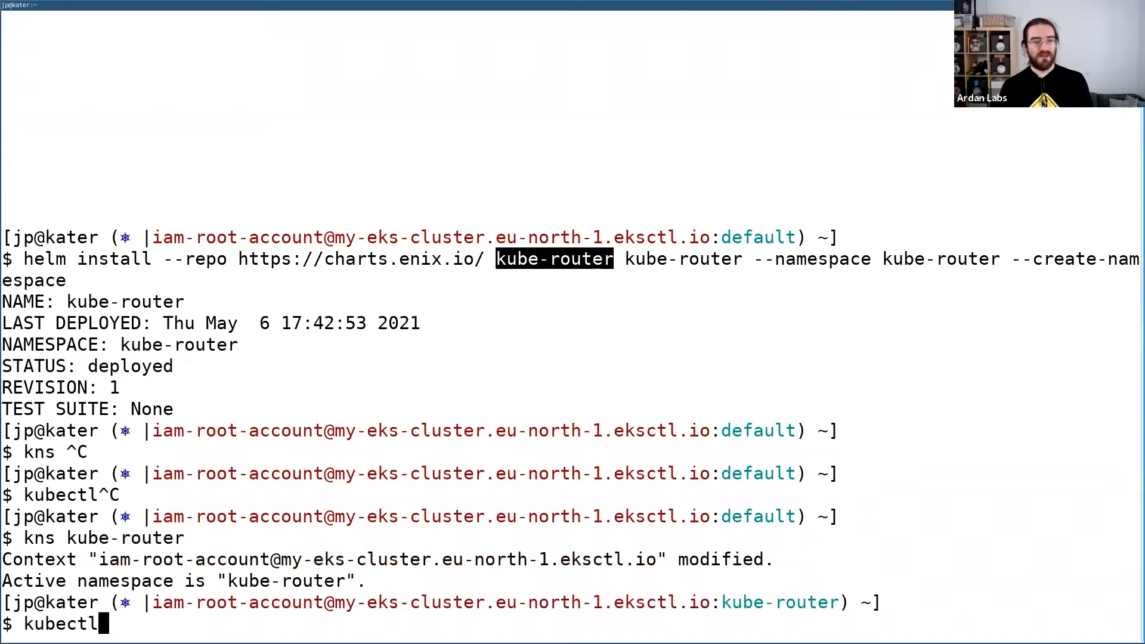
{"action": "type", "text": "get pods"}
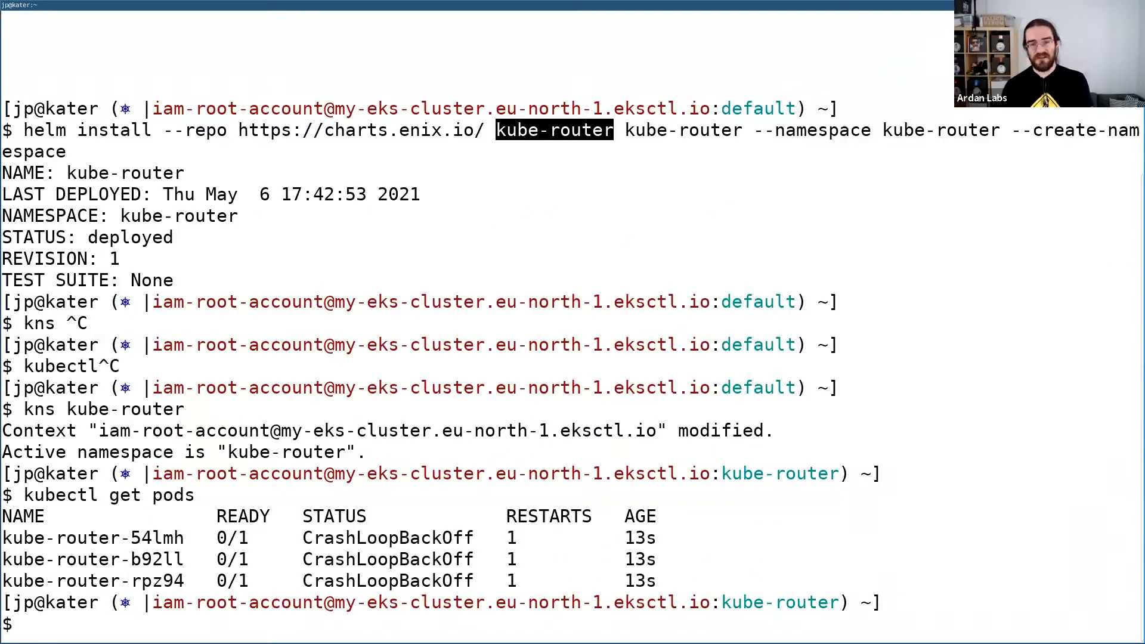
{"action": "type", "text": "kubectl"}
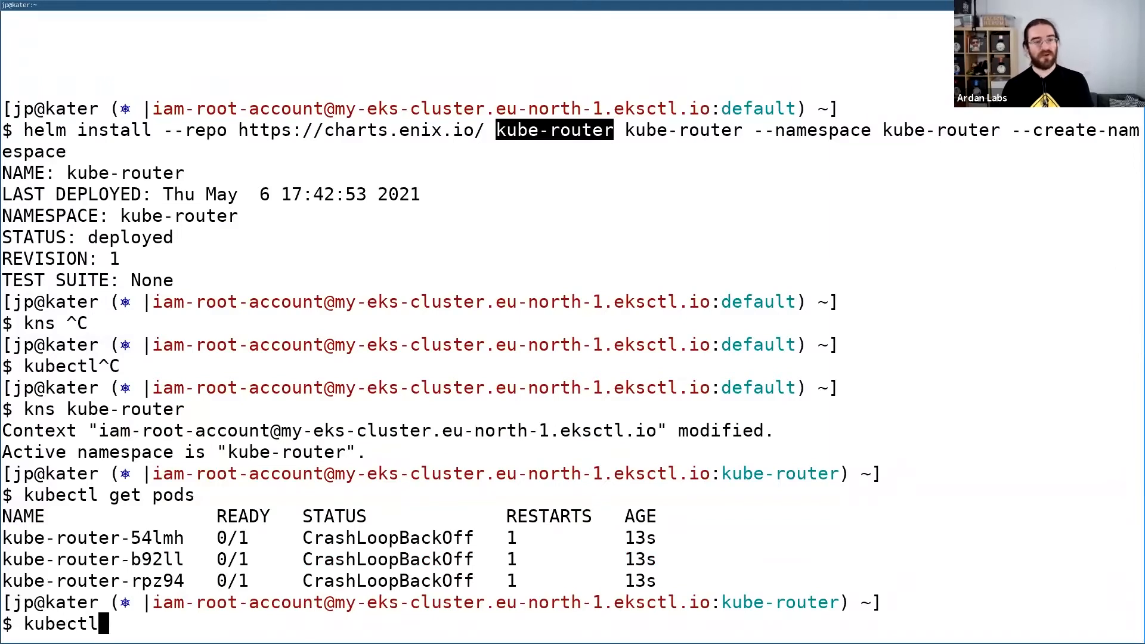
{"action": "type", "text": "log kube-router-54lmh"}
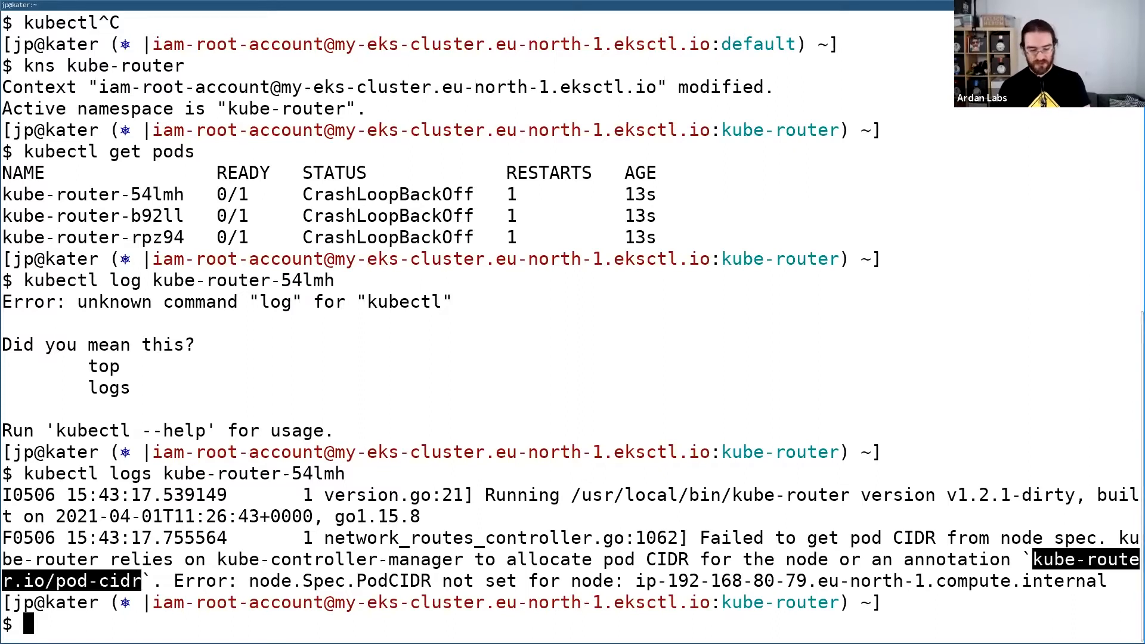
{"action": "type", "text": "kubectl get nodes"}
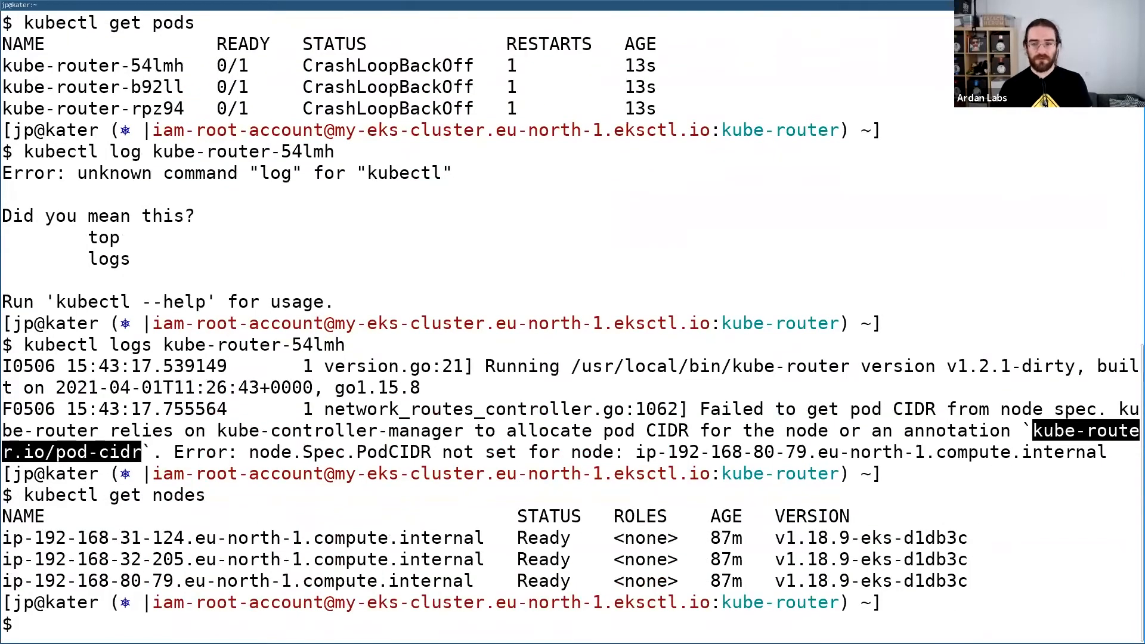
{"action": "type", "text": "kubectl a"}
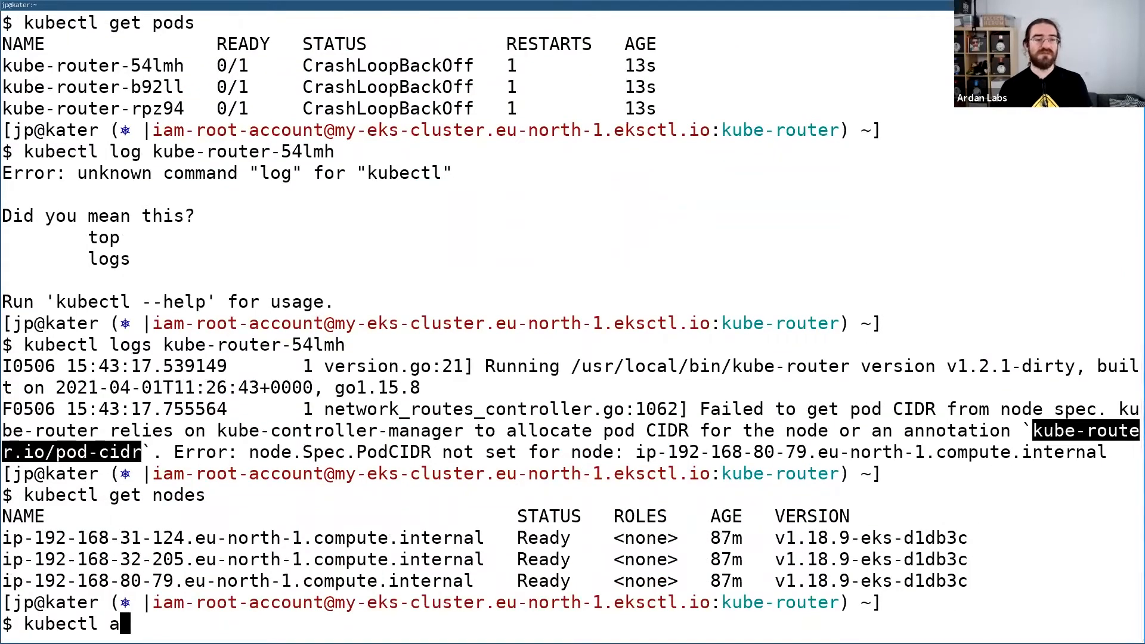
{"action": "type", "text": "nnotate node"}
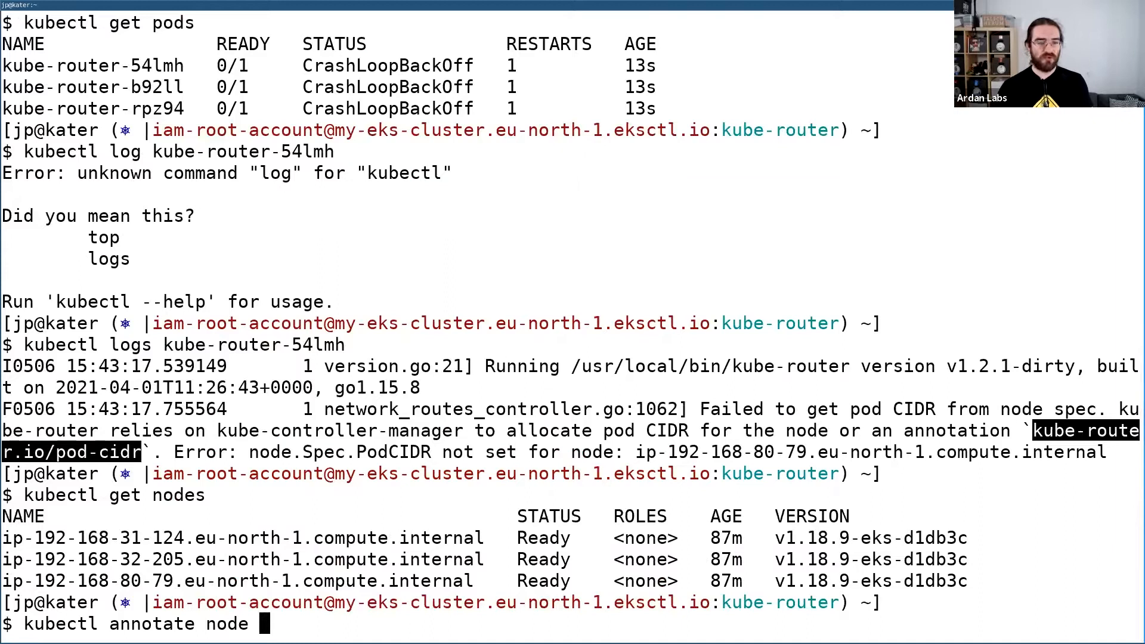
{"action": "type", "text": "ip-192-168-31-124.eu-north-1.compute.internal"}
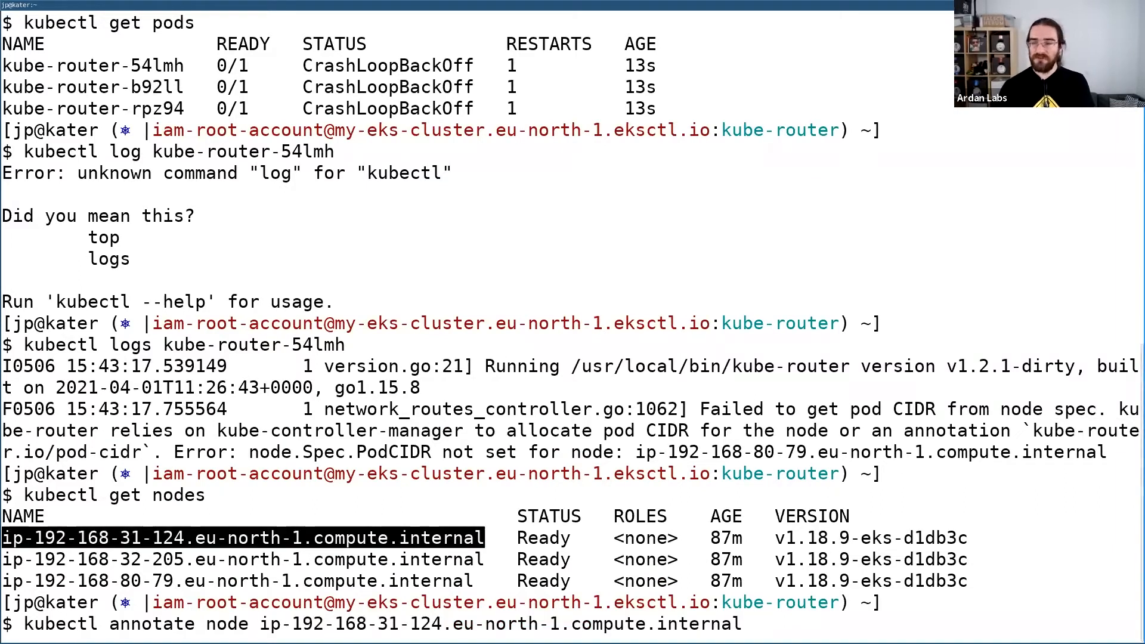
{"action": "type", "text": "kube-router.io/pod-cidr"}
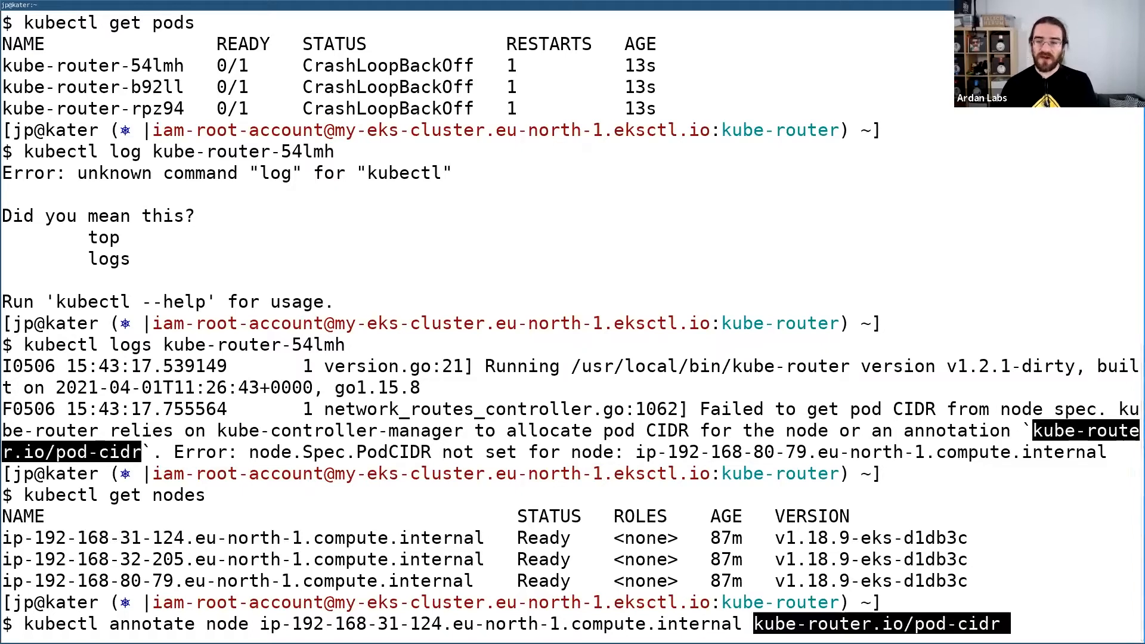
{"action": "type", "text": "=10."}
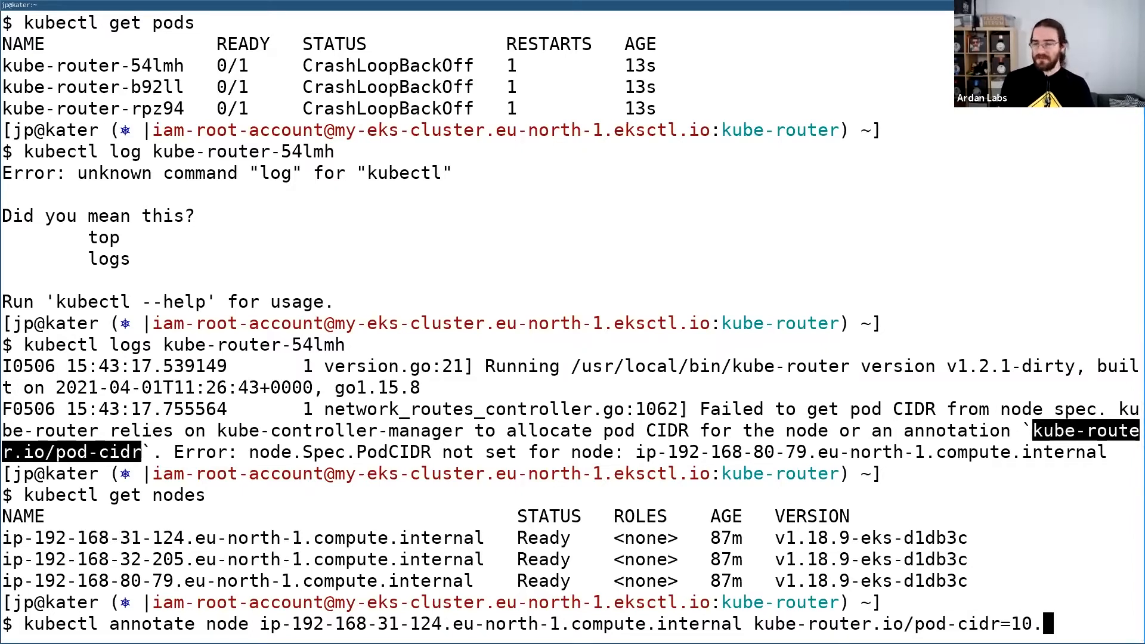
{"action": "type", "text": "42.1.0/24"}
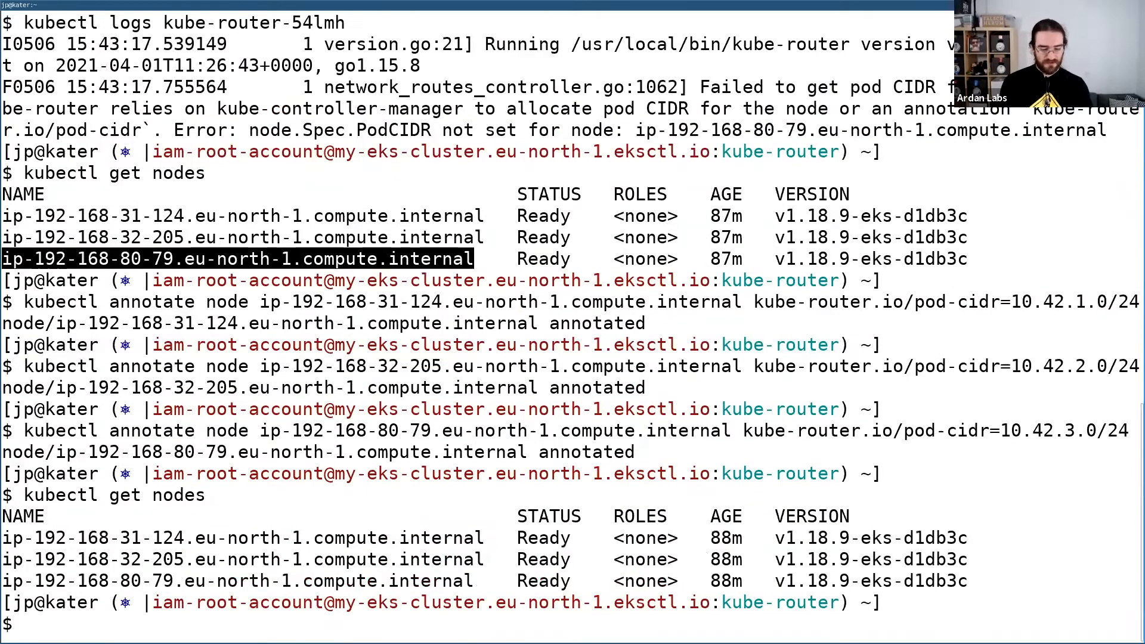
- Recheck pods until all kube-router pods are Running, then view kube-router-54lmh logs
{"action": "type", "text": "kubectl get pods"}
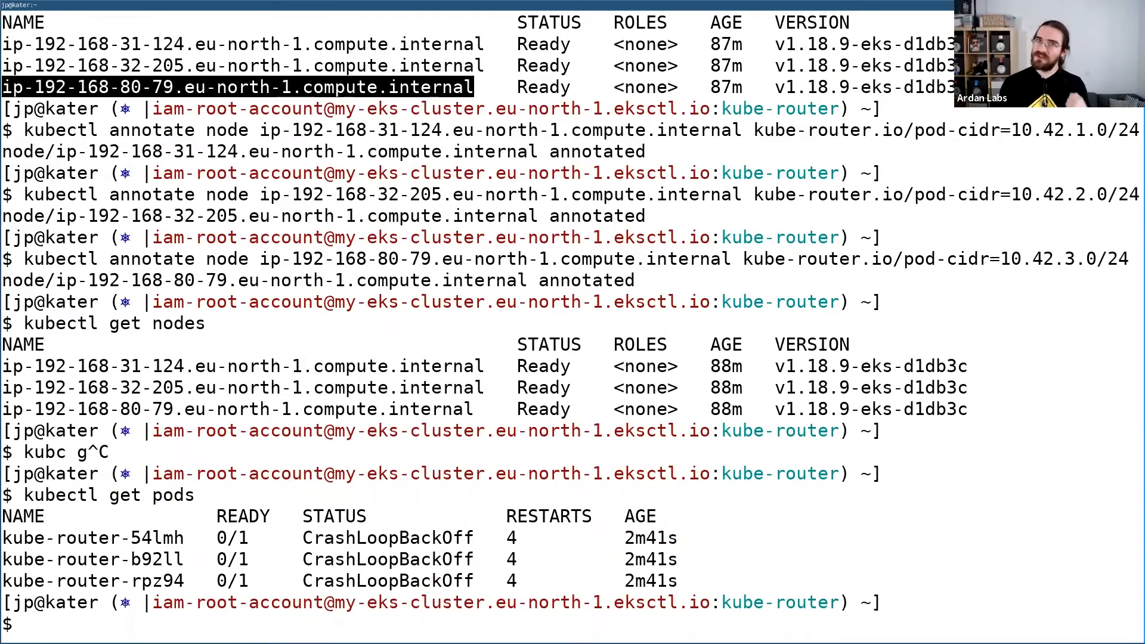
{"action": "type", "text": "kubectl get pods"}
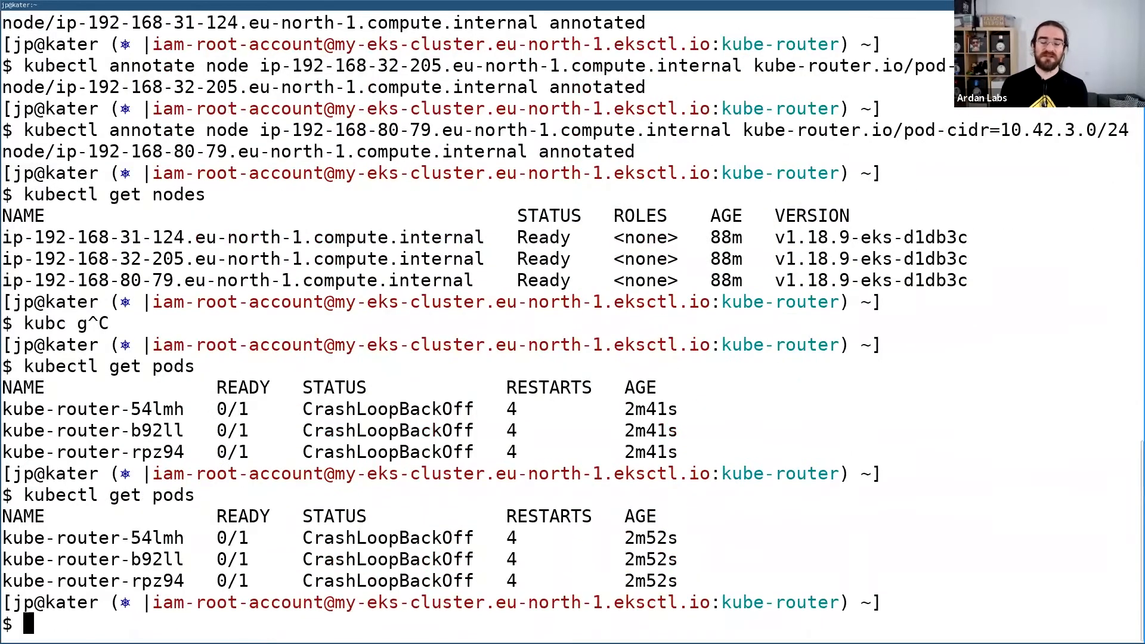
{"action": "type", "text": "kubectl get pods"}
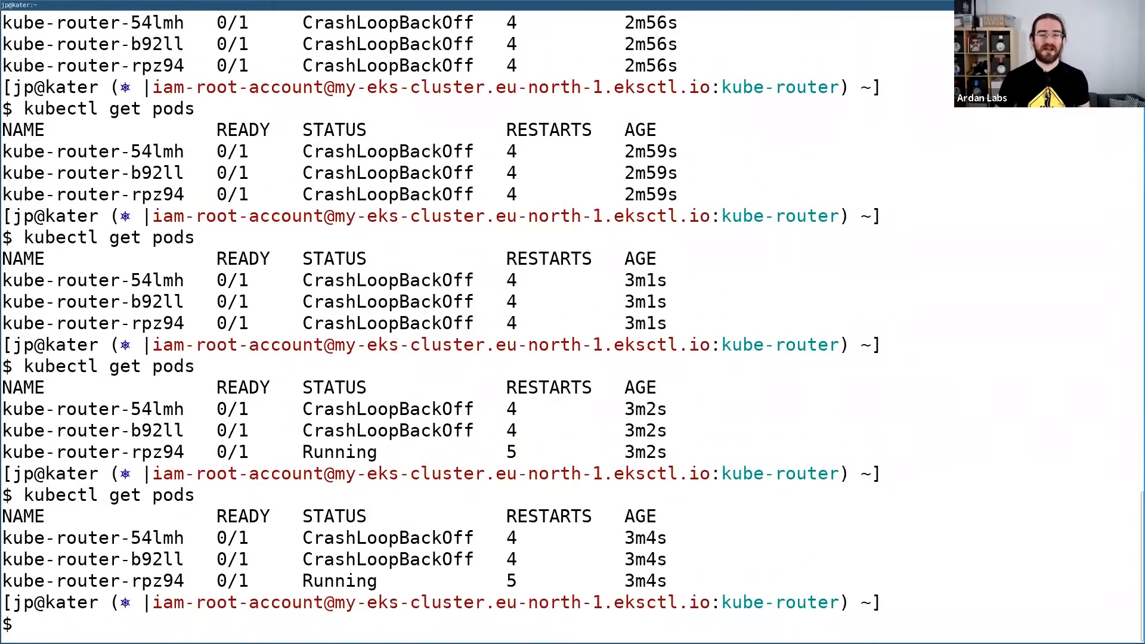
{"action": "double_click", "coordinate": [339, 580]}
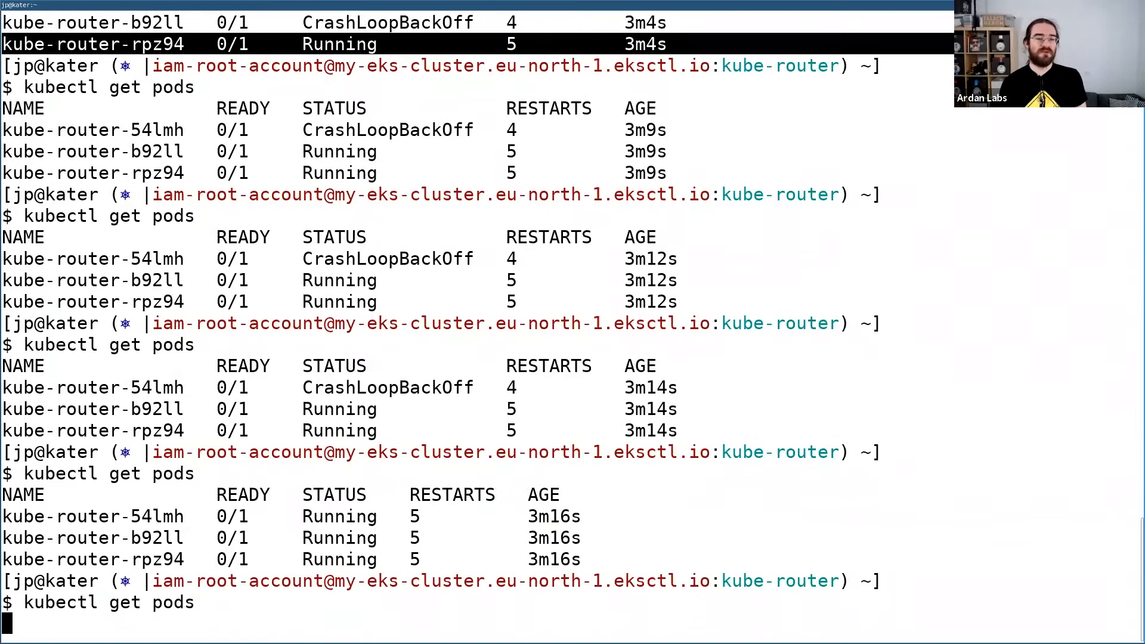
{"action": "key", "text": "Enter"}
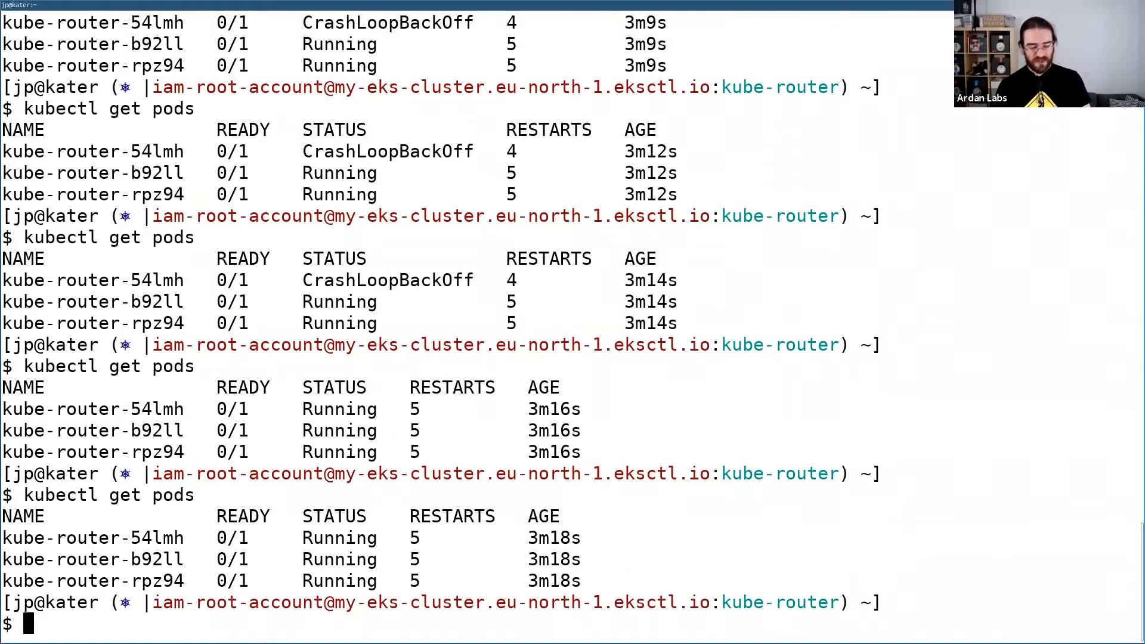
{"action": "type", "text": "kubectl logs kube-router-54lmh"}
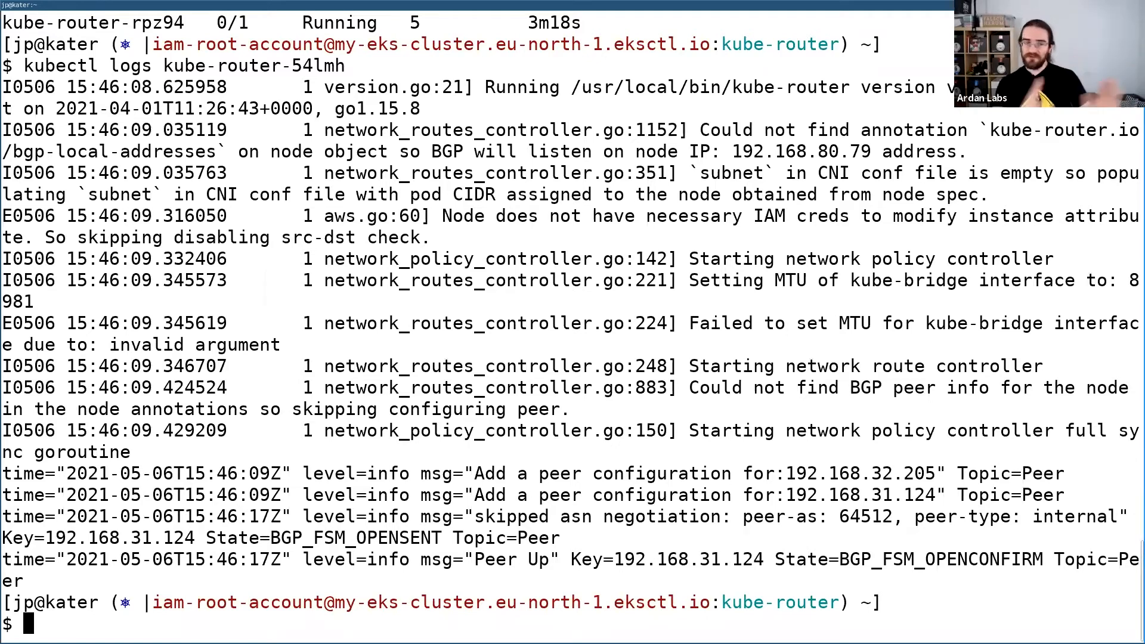
{"action": "type", "text": "kubectl get pods"}
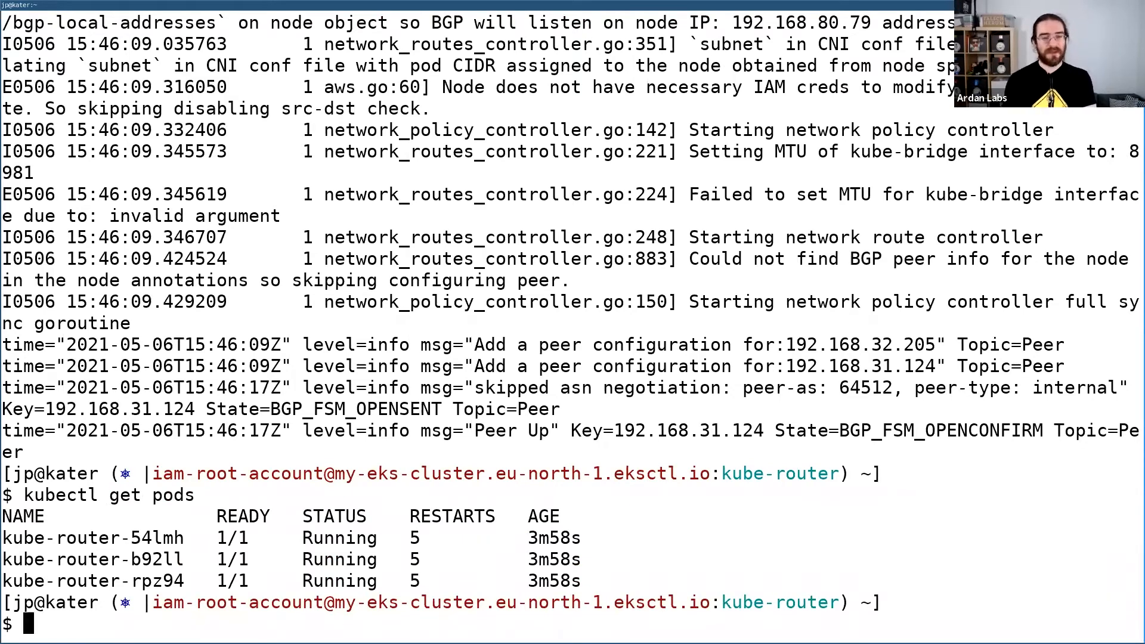
{"action": "type", "text": "kns -"}
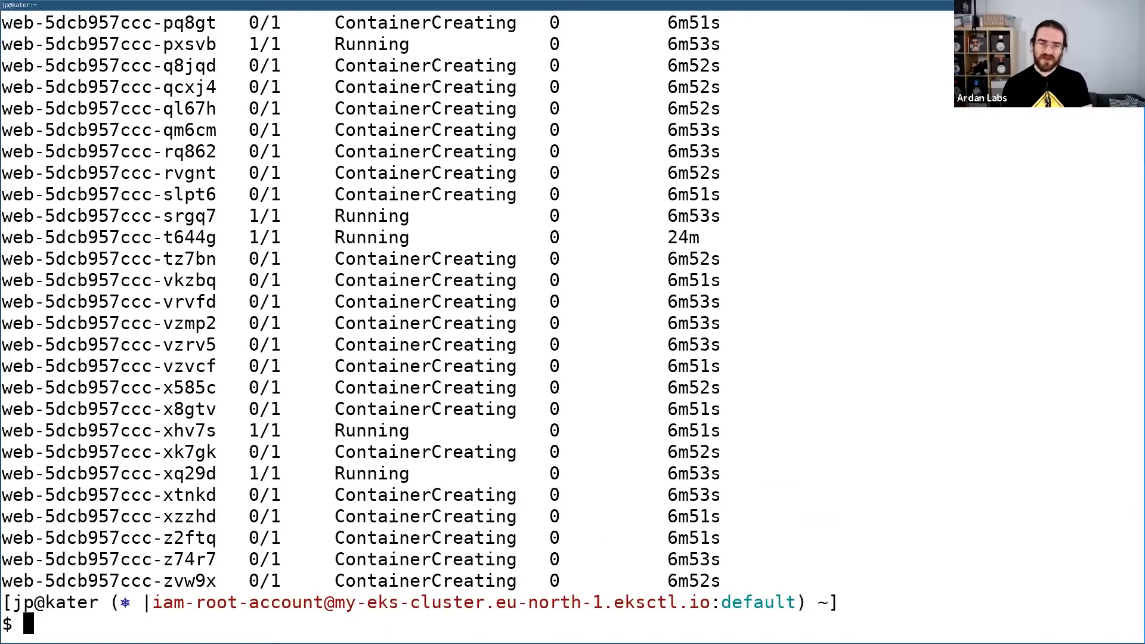
{"action": "type", "text": "ssh root@13.49.44.229"}
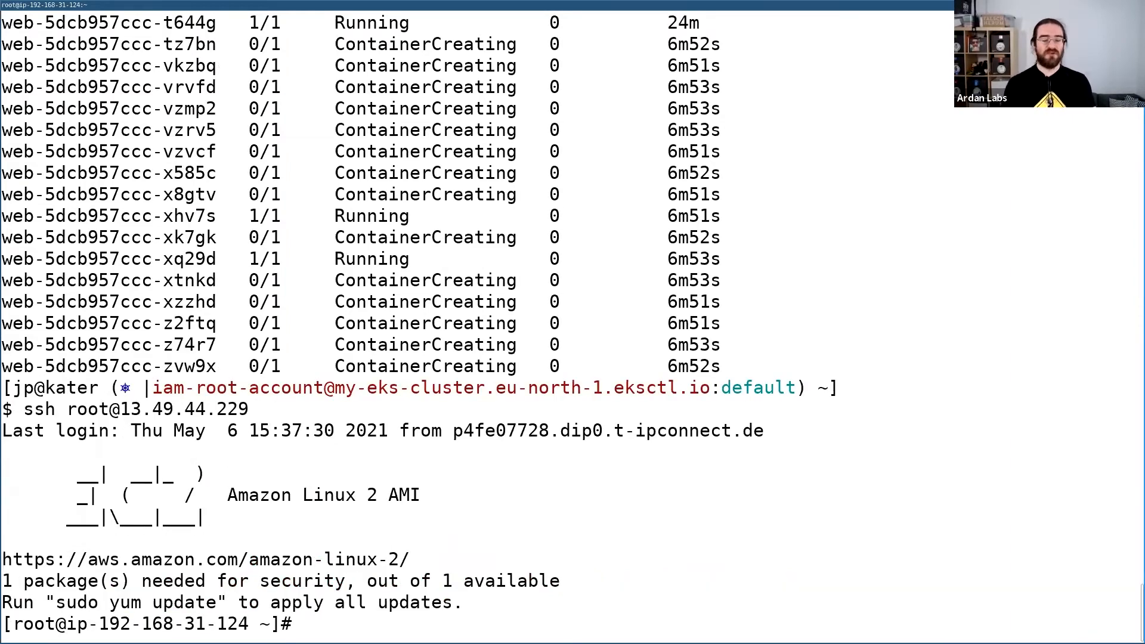
- List /etc/cni/net.d on the node, revealing 10-aws.conflist beside 10-kuberouter.conflist
{"action": "type", "text": "cd /etc/cni/"}
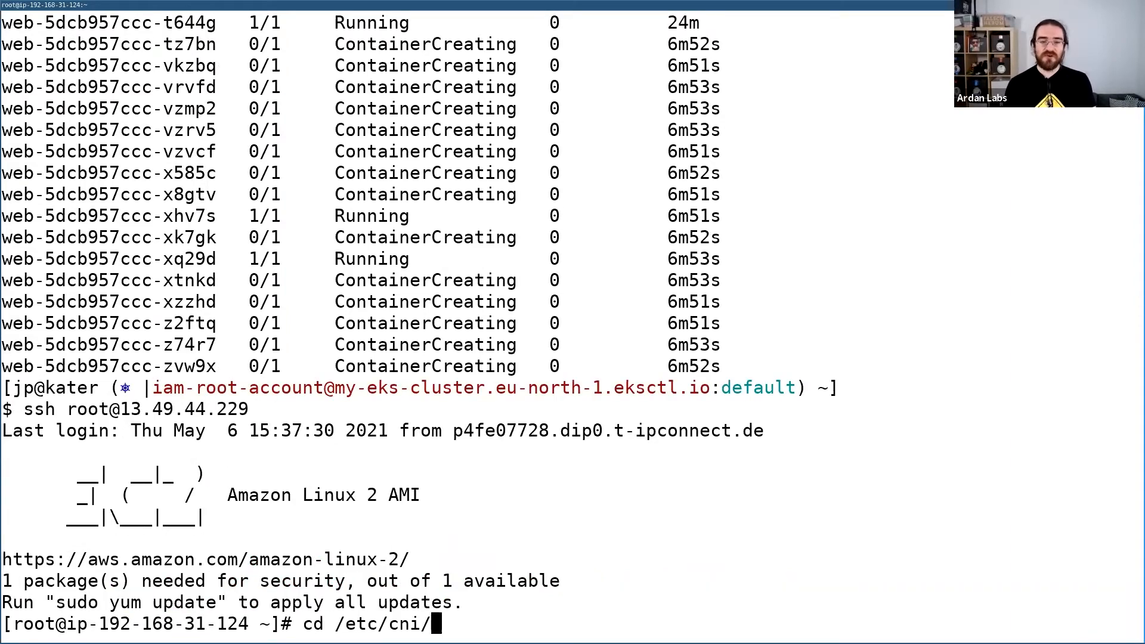
{"action": "type", "text": "net.d/"}
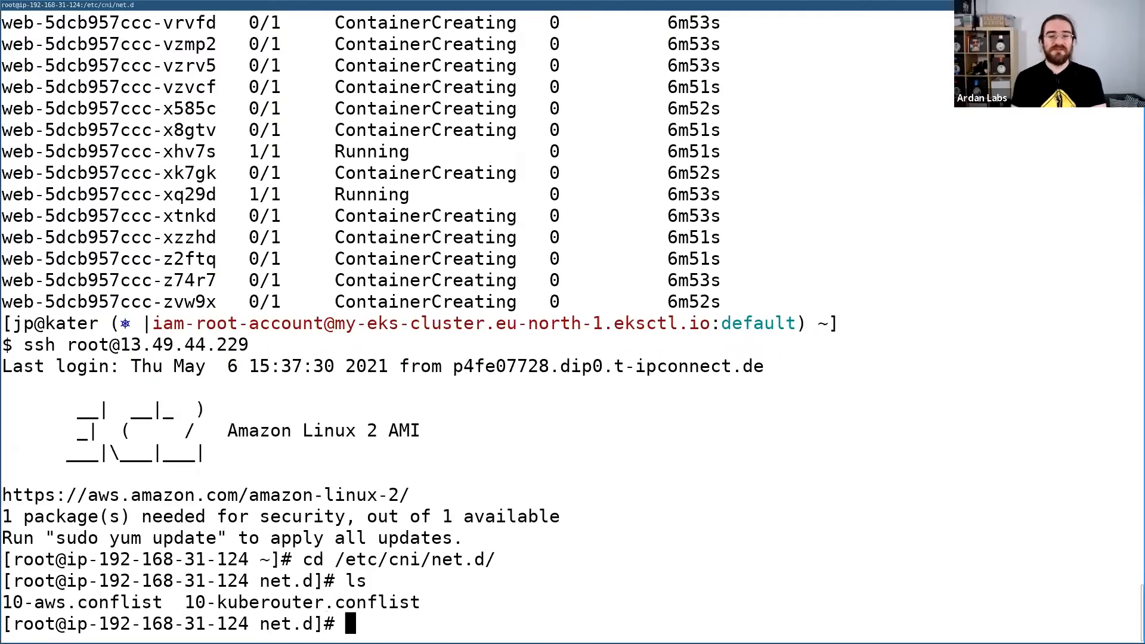
{"action": "type", "text": "ls"}
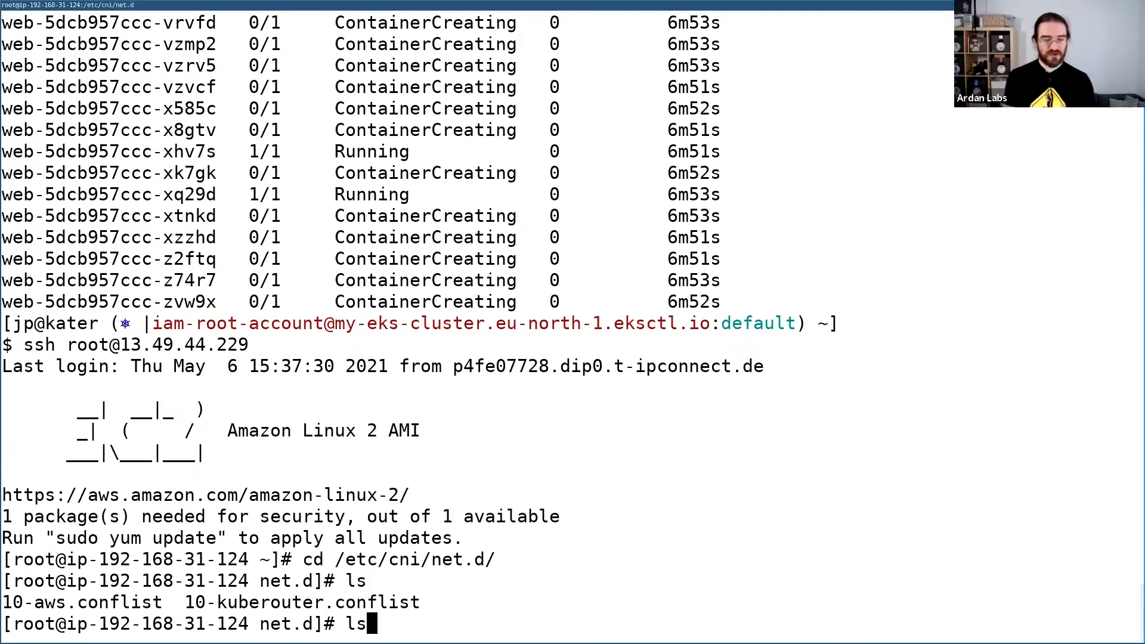
{"action": "type", "text": "-l"}
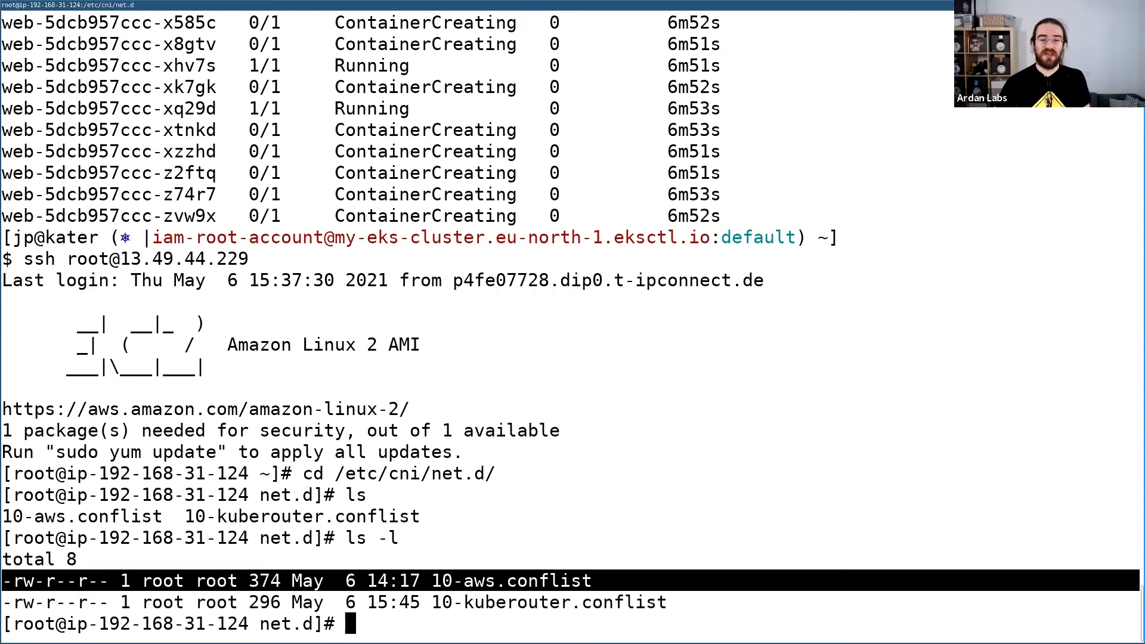
{"action": "type", "text": "date"}
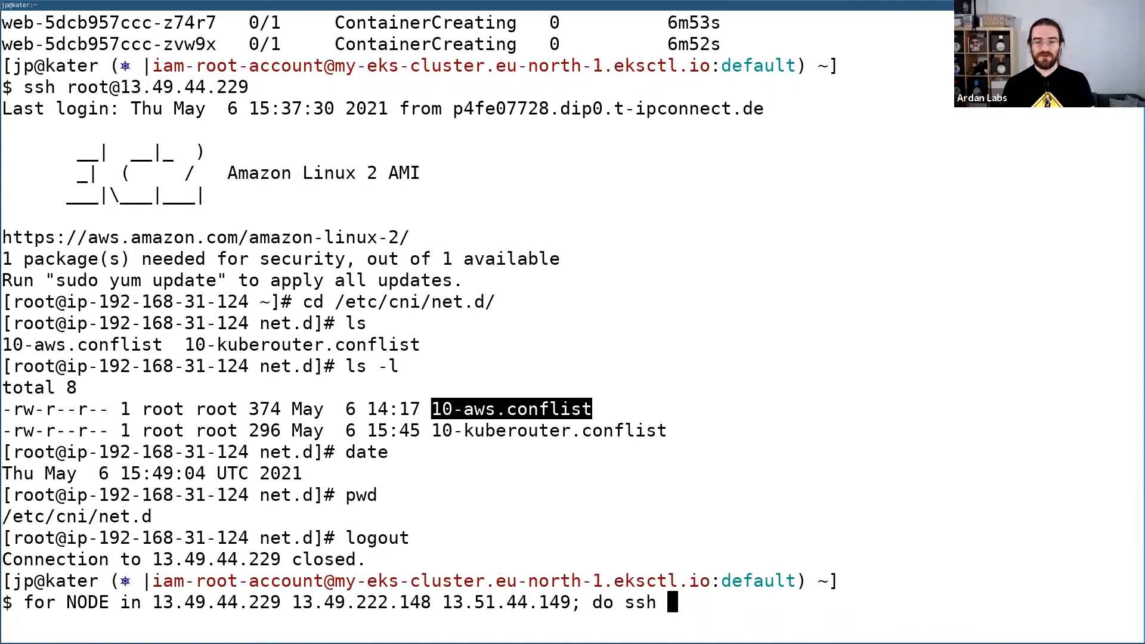
- Remove /etc/cni/net.d/10-aws.conflist from every node via an SSH loop
{"action": "type", "text": "root@$NODE rm"}
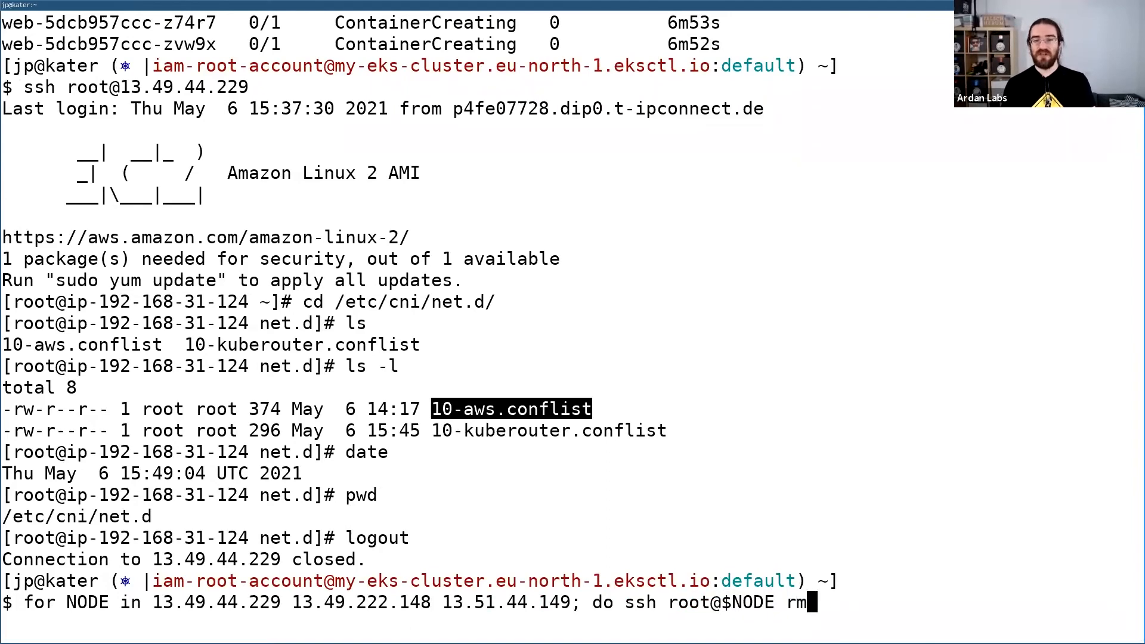
{"action": "type", "text": "/et"}
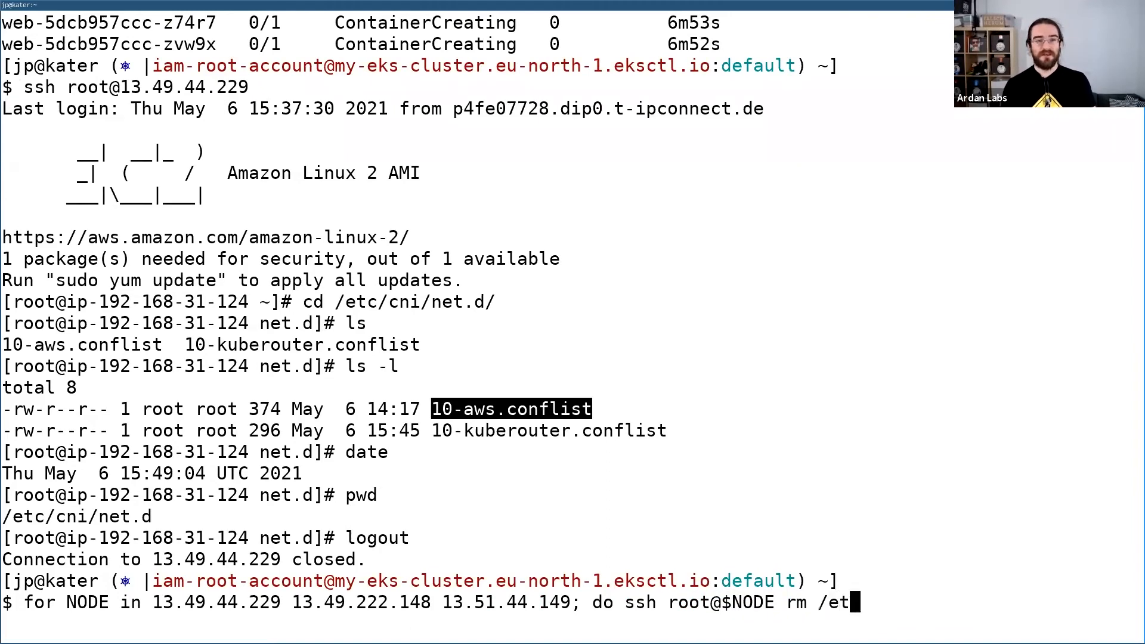
{"action": "type", "text": "c/cni/net.d"}
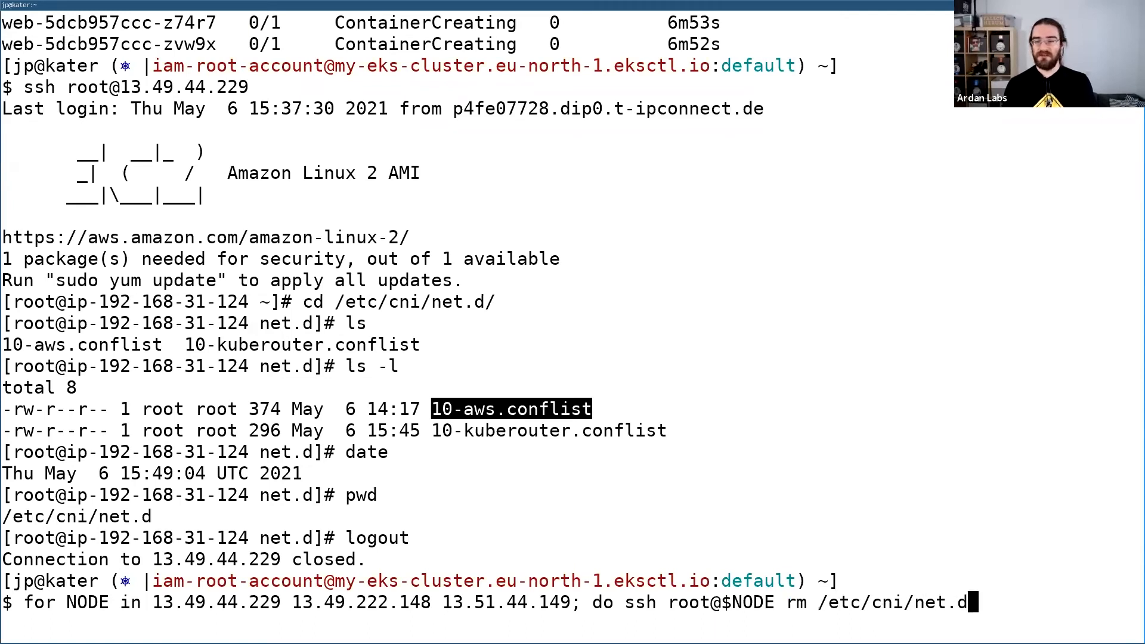
{"action": "type", "text": "/"}
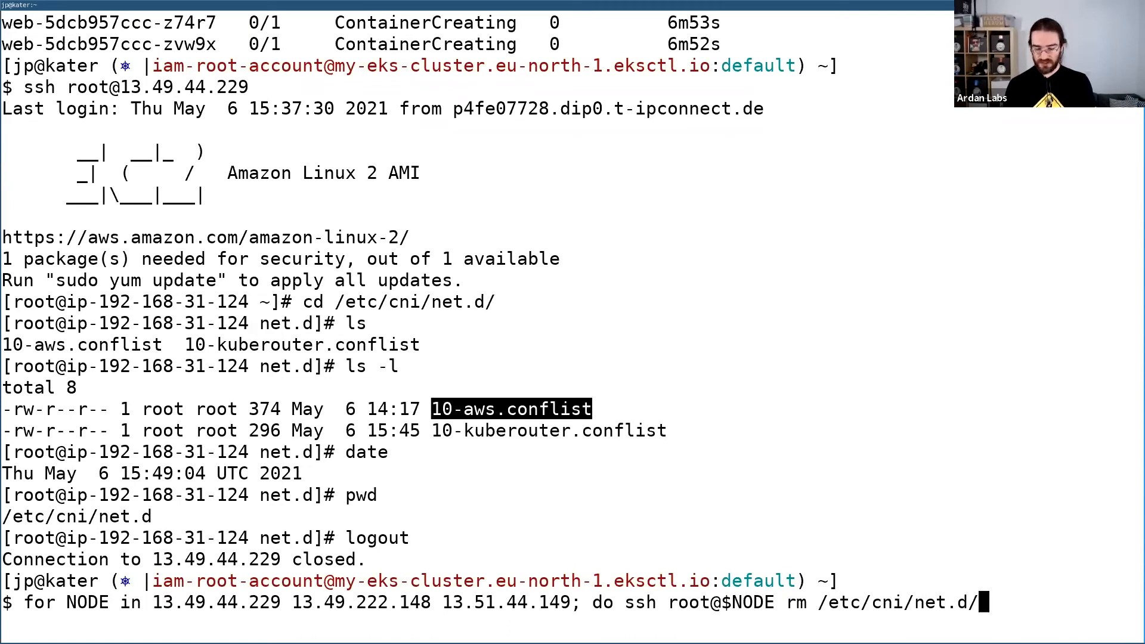
{"action": "type", "text": "10-aws.conflist ; done"}
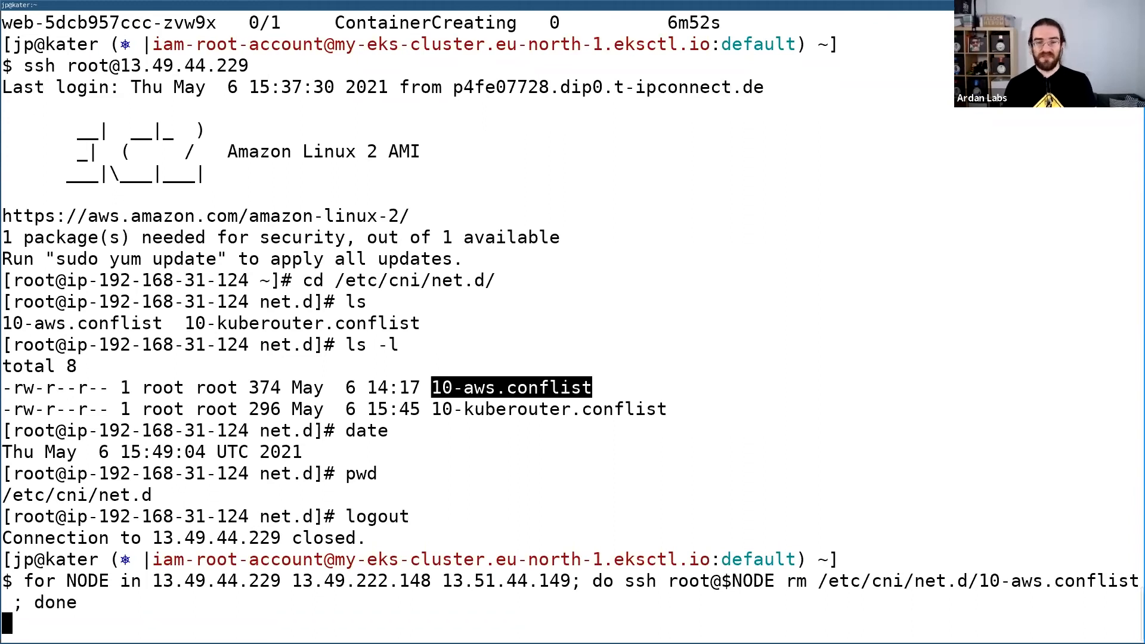
{"action": "key", "text": "Return"}
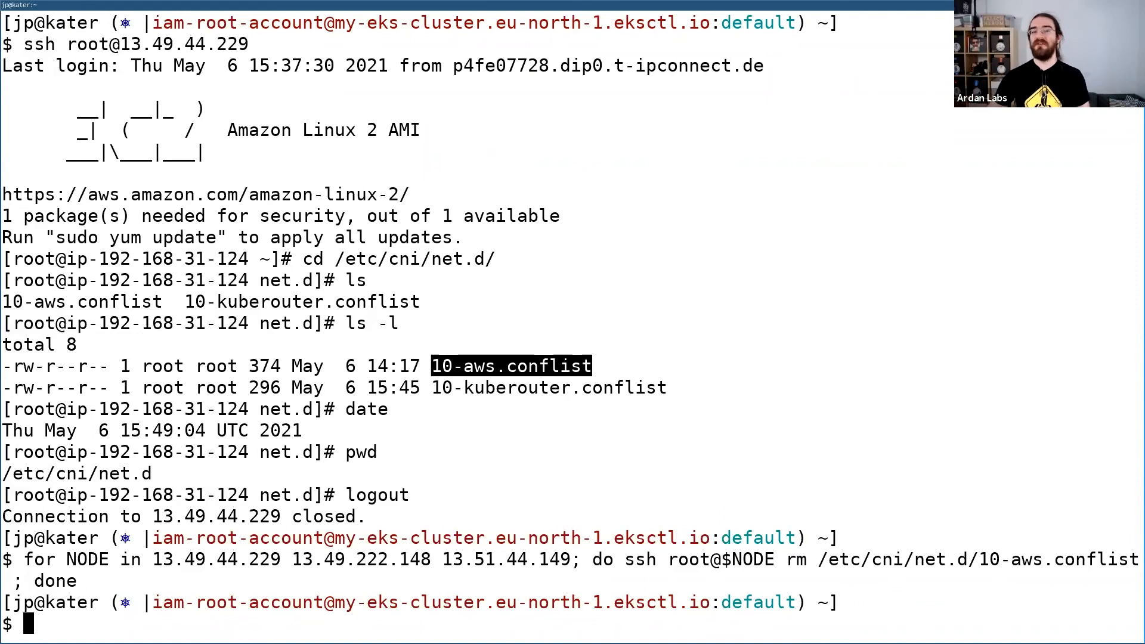
- List the pods and scroll to confirm most web pods are Running
{"action": "double_click", "coordinate": [547, 387]}
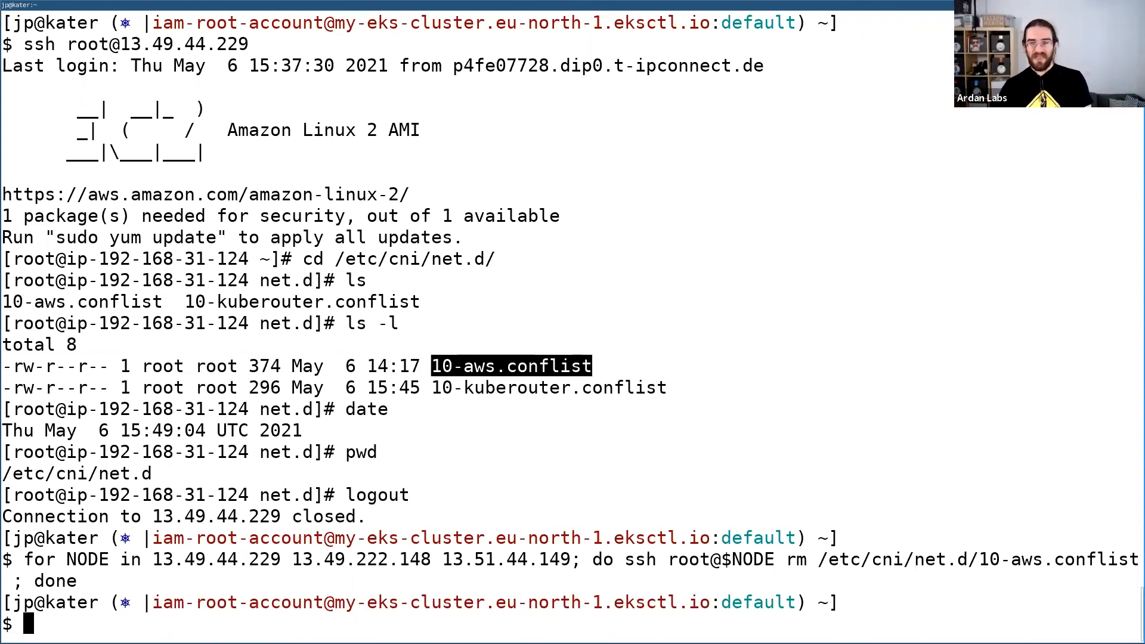
{"action": "type", "text": "kubectl get p"}
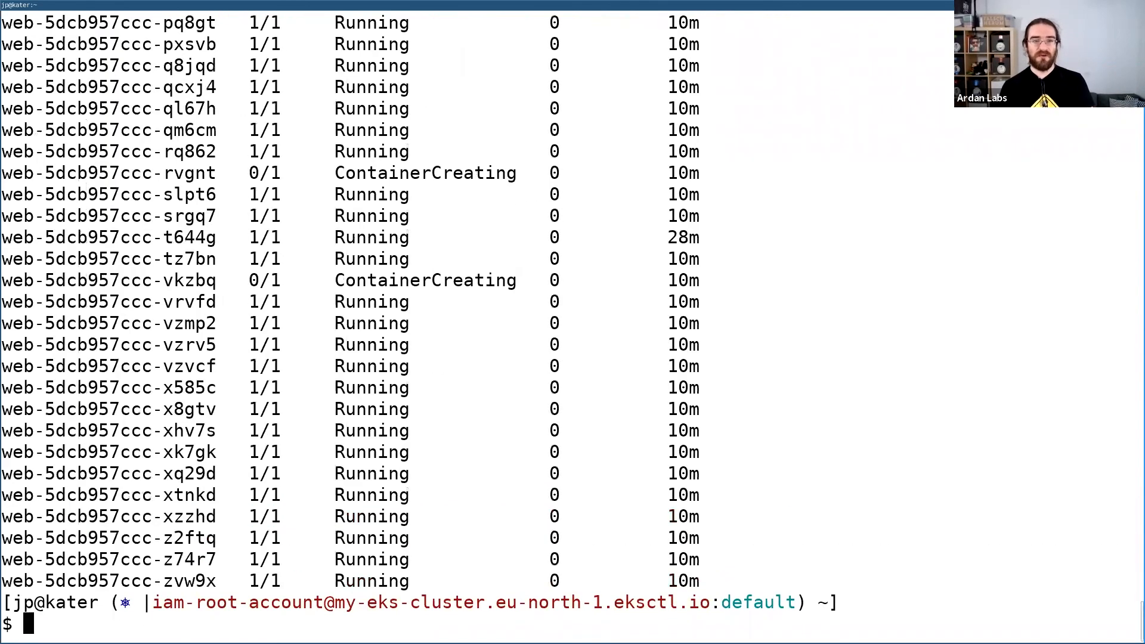
{"action": "scroll", "scroll_direction": "down", "scroll_amount": 3}
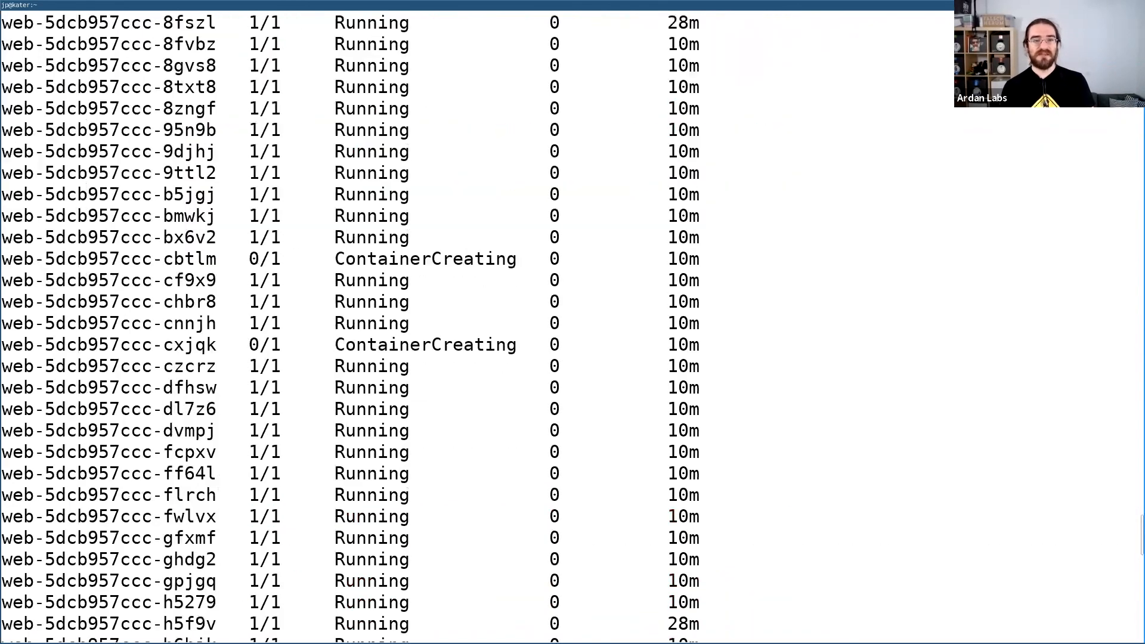